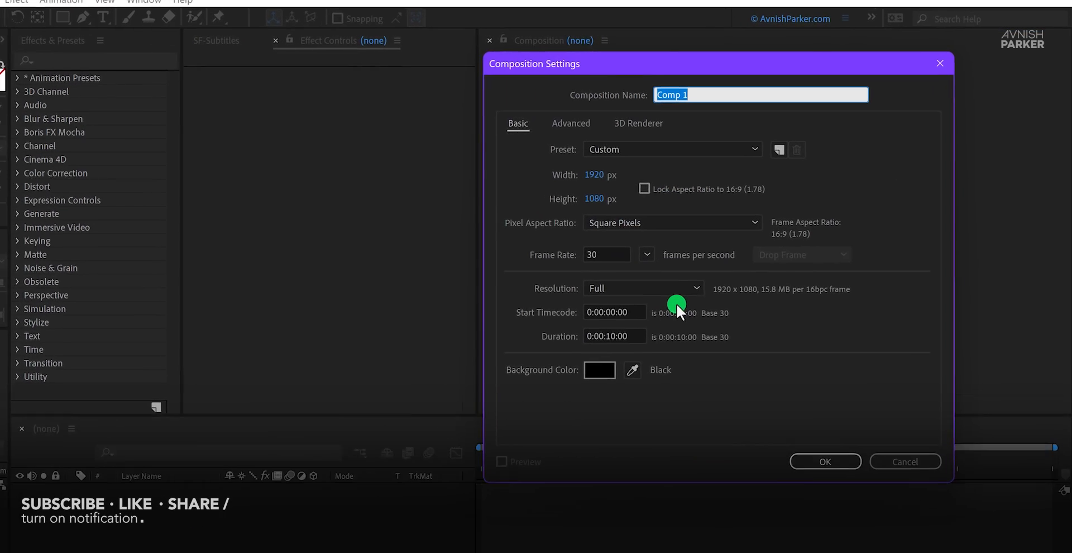
Step: Name the new 1920×1080, 30 fps, 10-second composition 'Typography'
type("Typog")
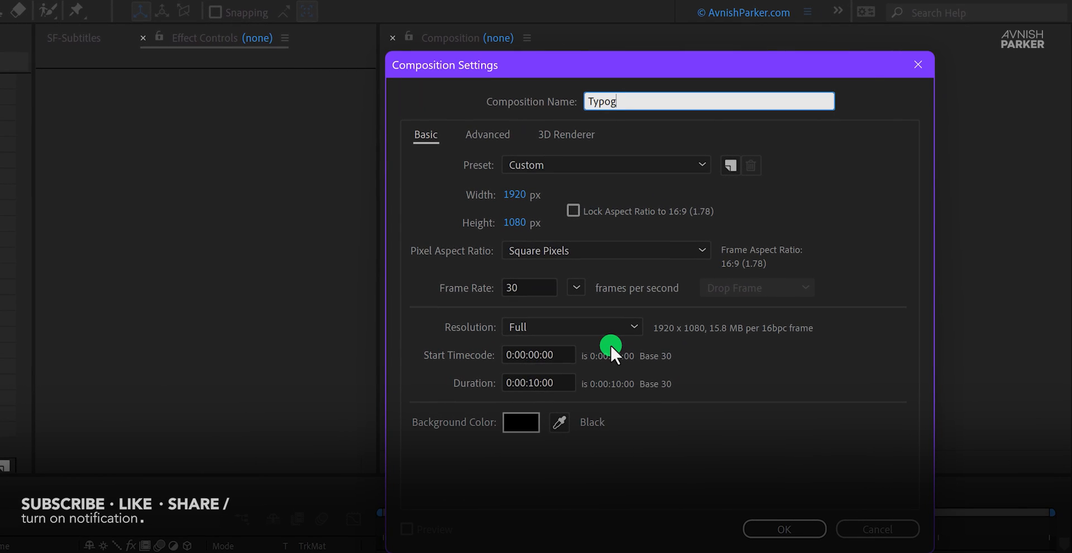
type("raphy")
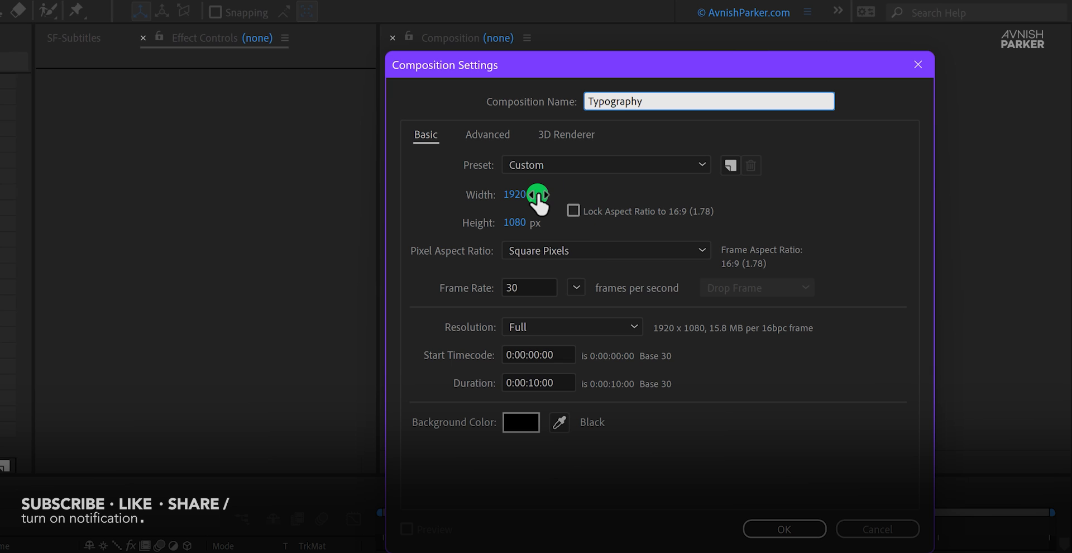
mouse_move(554, 266)
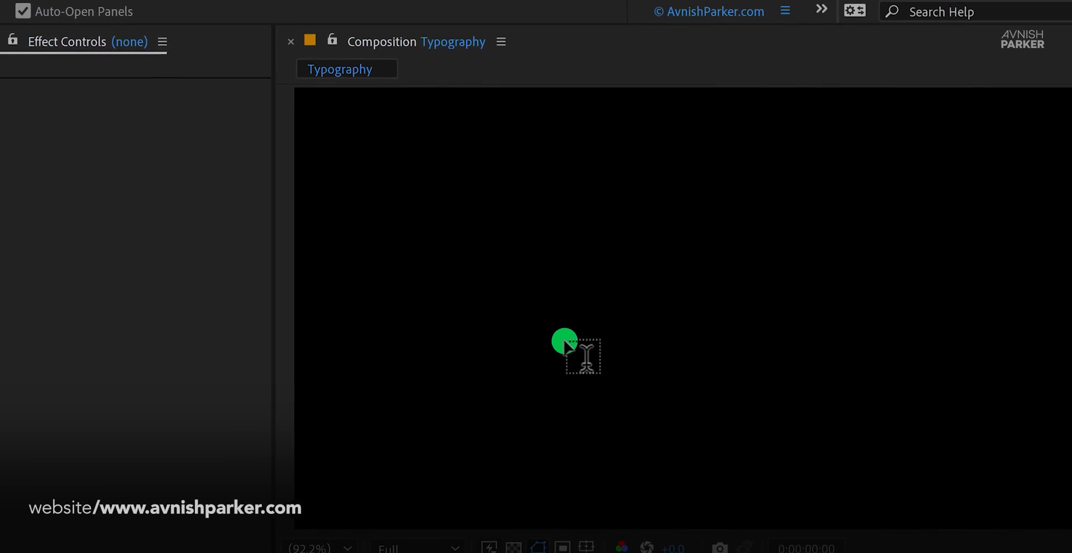
Step: Type the quote 'No matter how good you are…' in white Montserrat Bold and centre it horizontally
type("No matter how good you are, you can always be replaced")
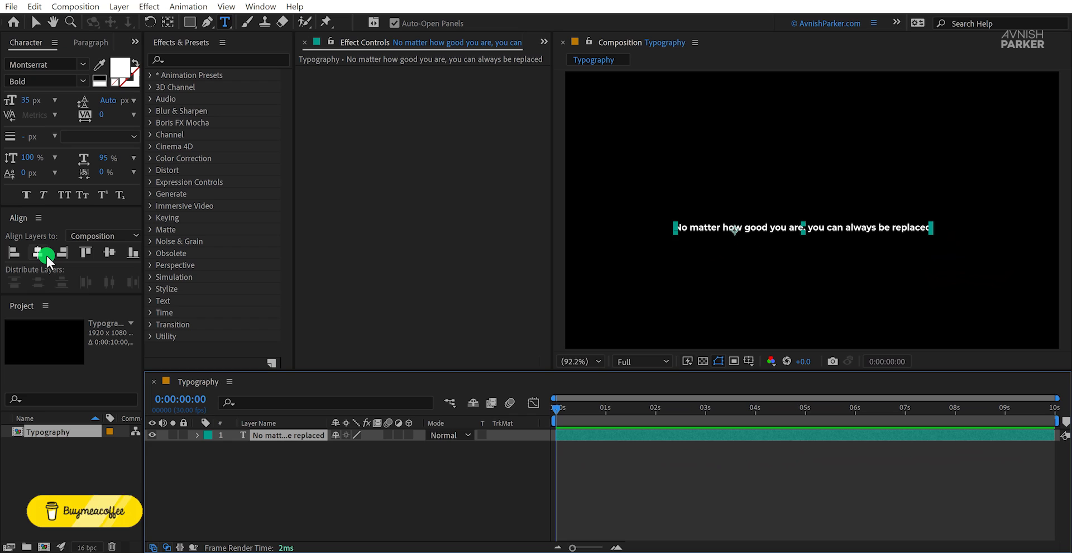
left_click(44, 251)
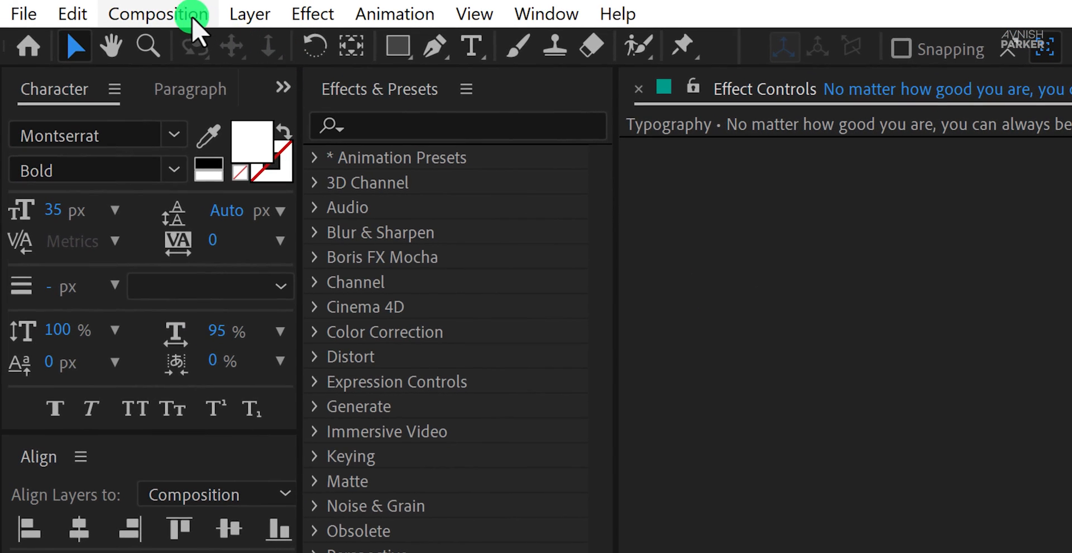
left_click(158, 14)
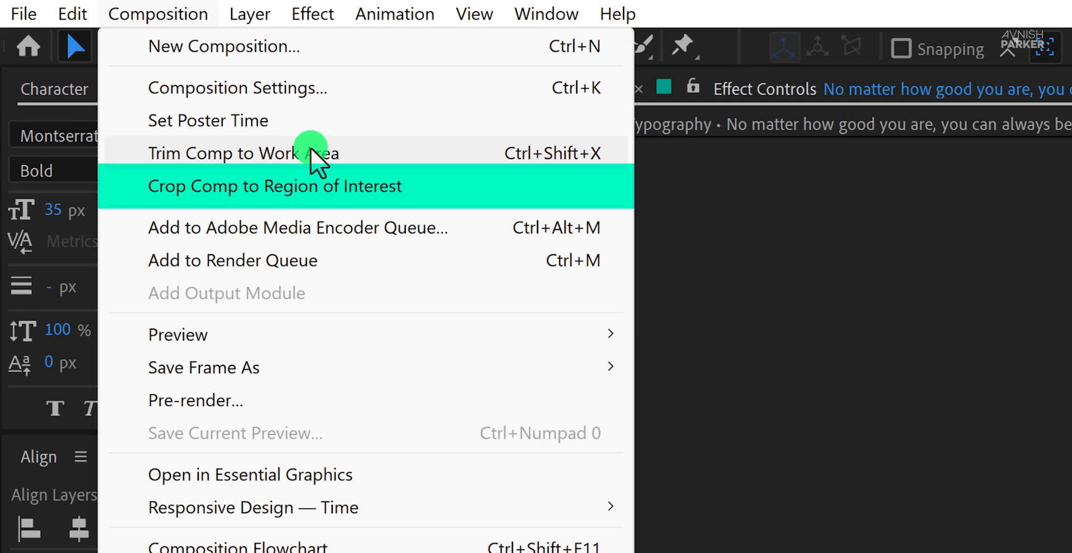
left_click(274, 185)
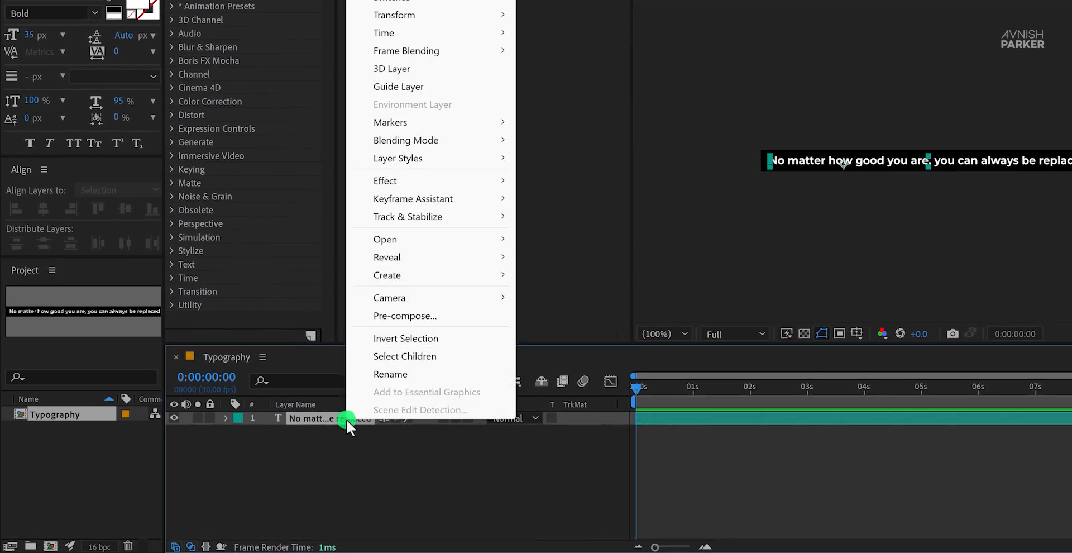
Step: Pre-compose the quote text layer into a nested composition named 'Text Comp'
left_click(405, 315)
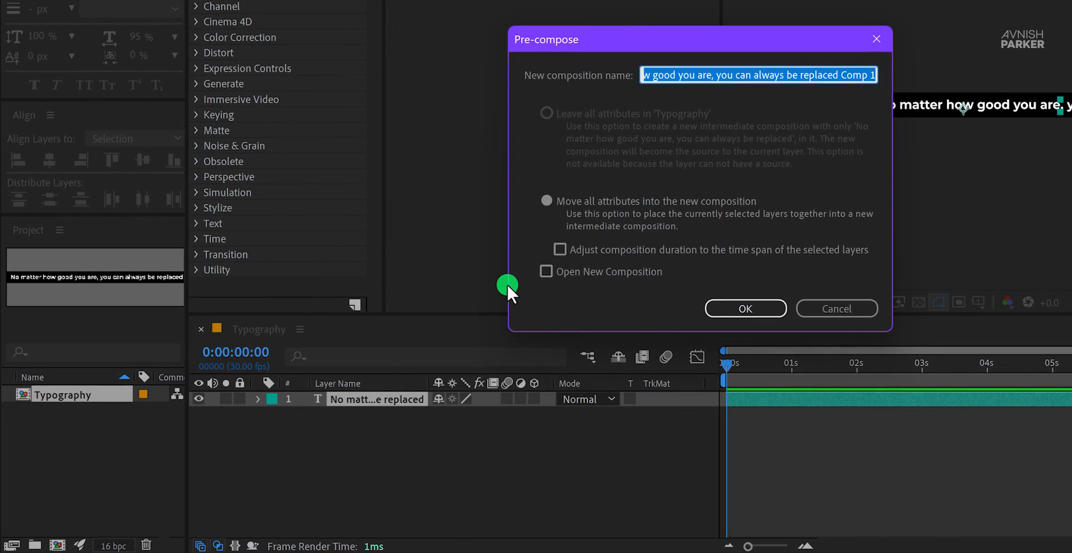
type("Text C")
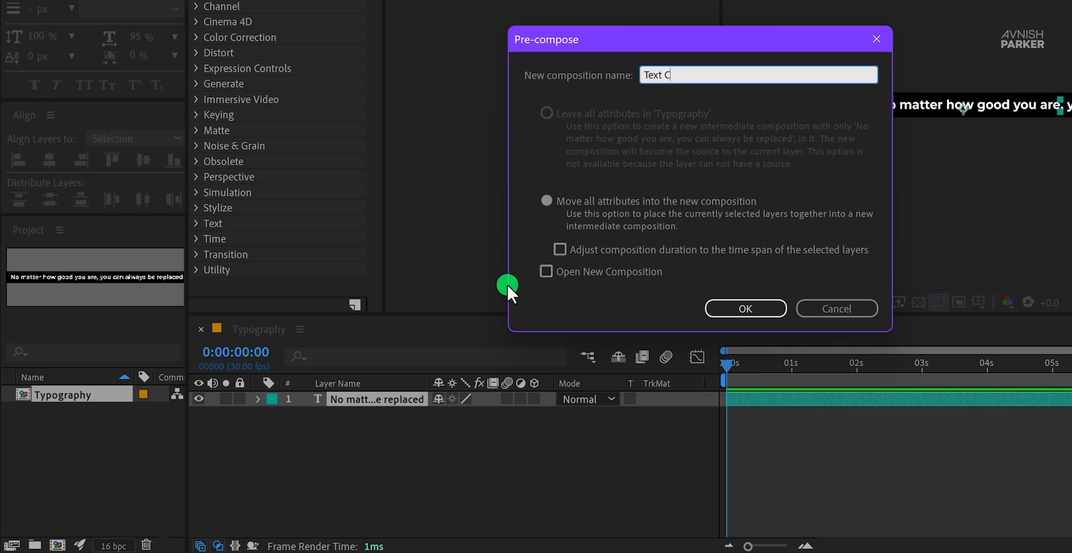
type("omp")
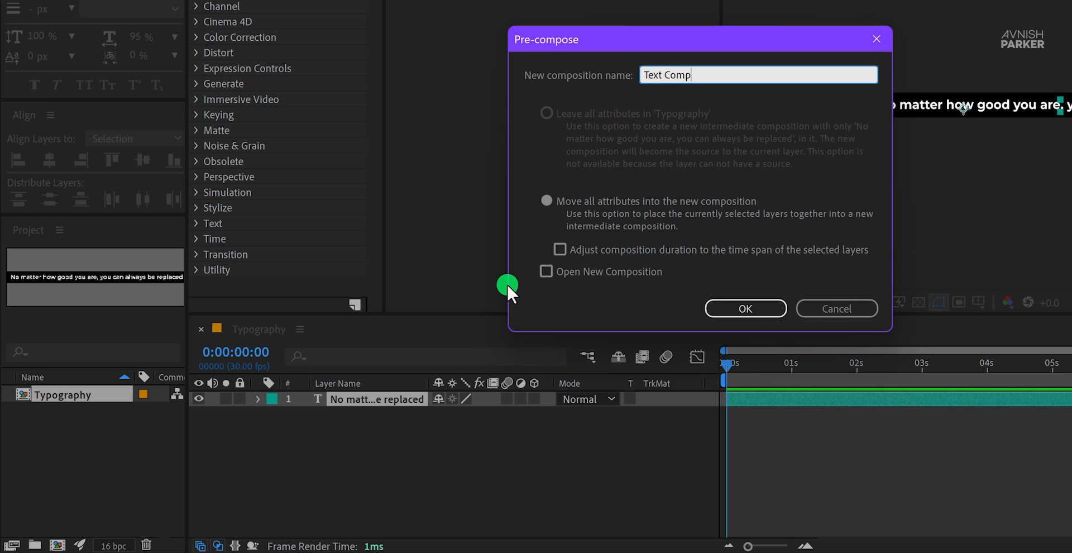
left_click(744, 308)
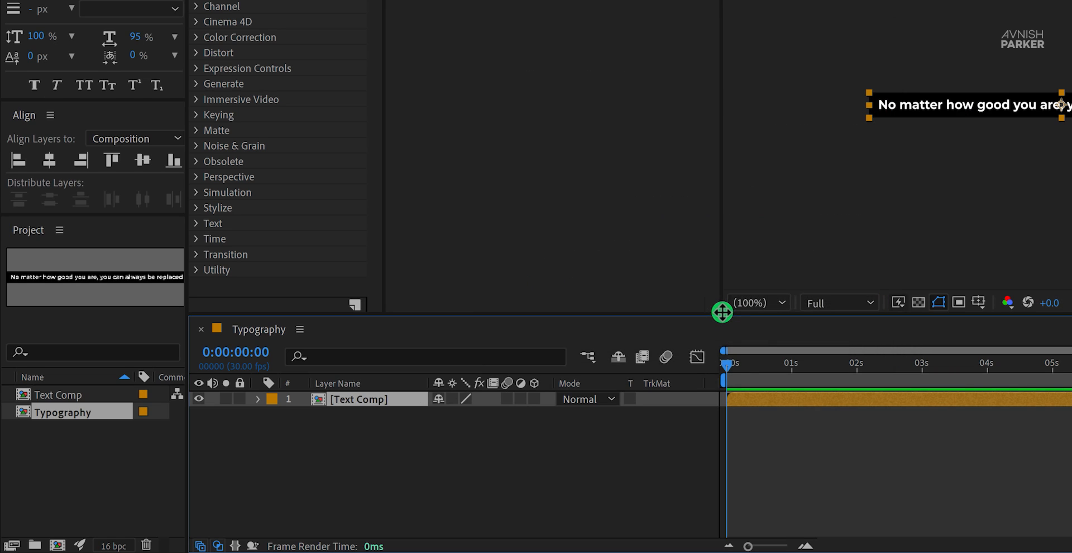
left_click(242, 453)
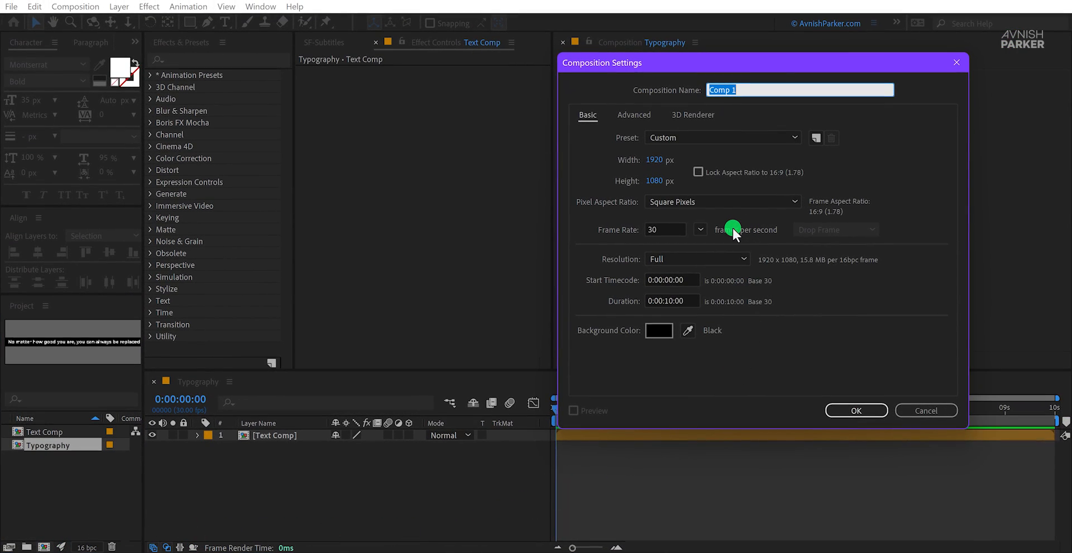
Step: Place Text Comp in a new comp and apply CC RepeTile, expanding tiles 2500 left and down
left_click(856, 410)
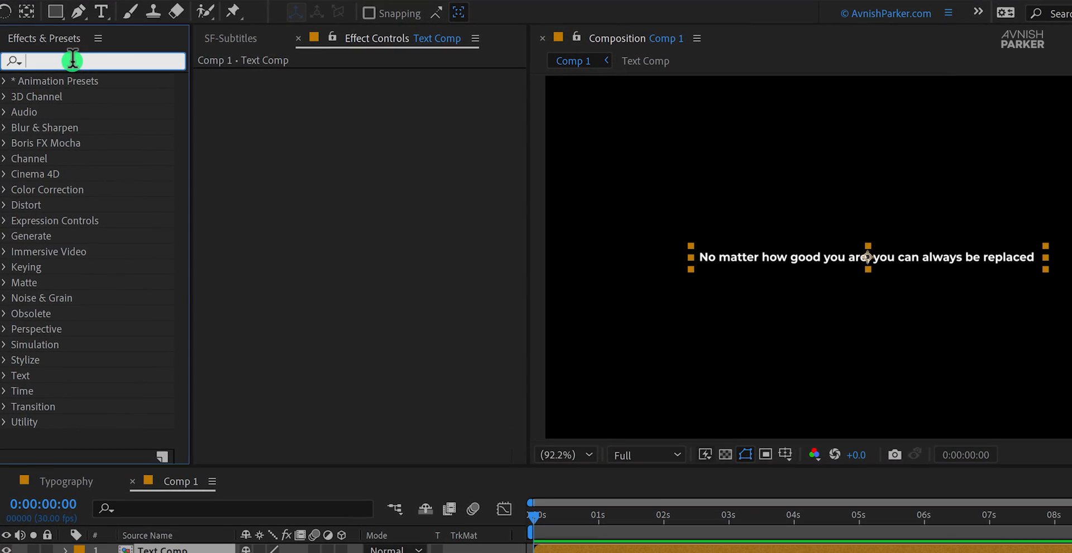
type("r")
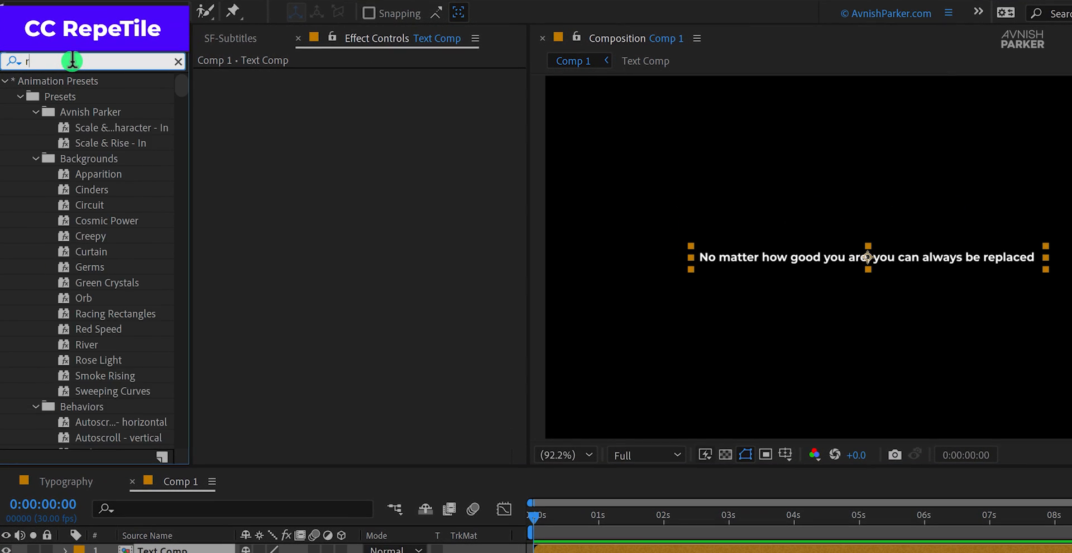
type("ep")
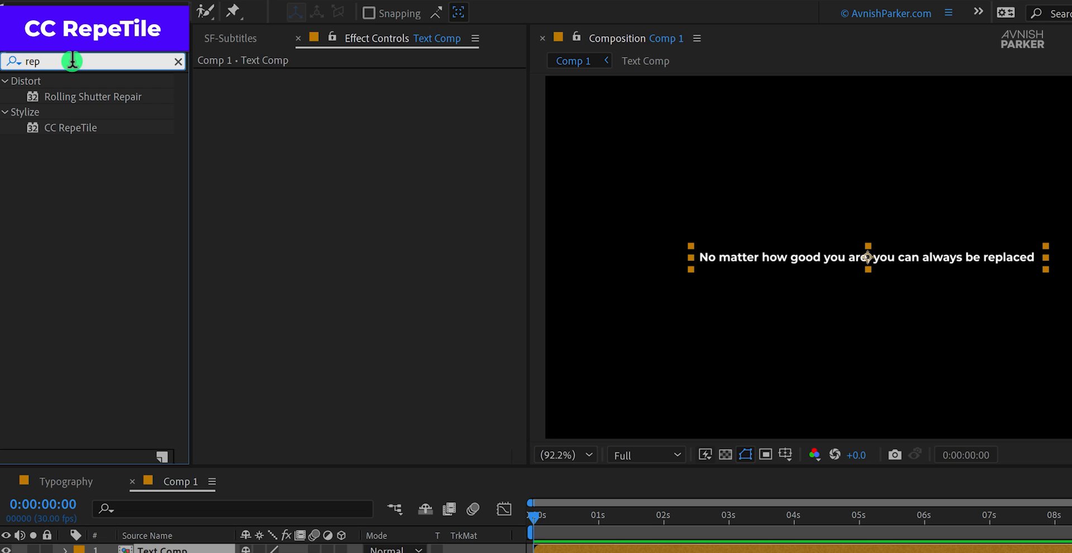
double_click(70, 128)
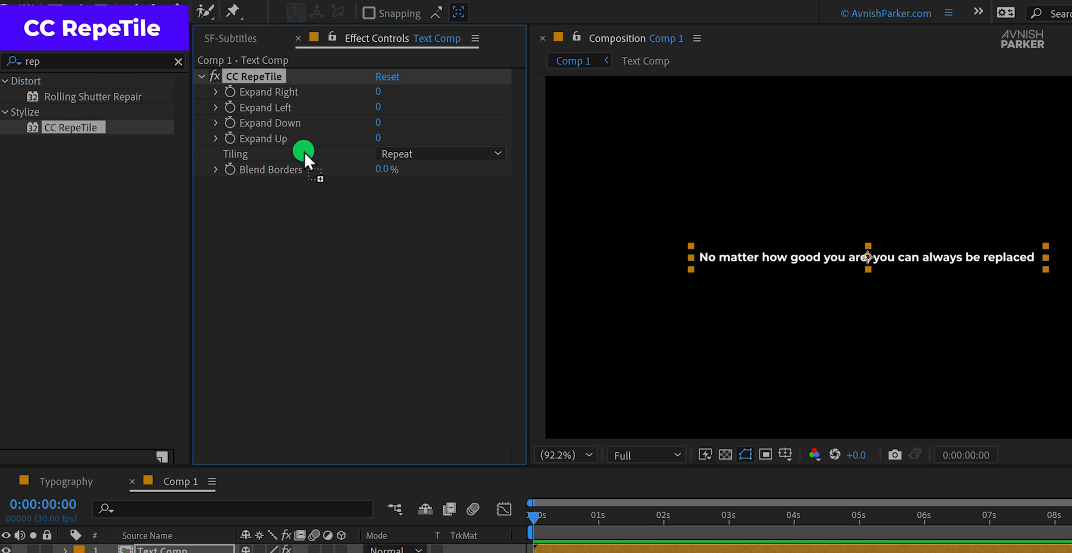
left_click(392, 107)
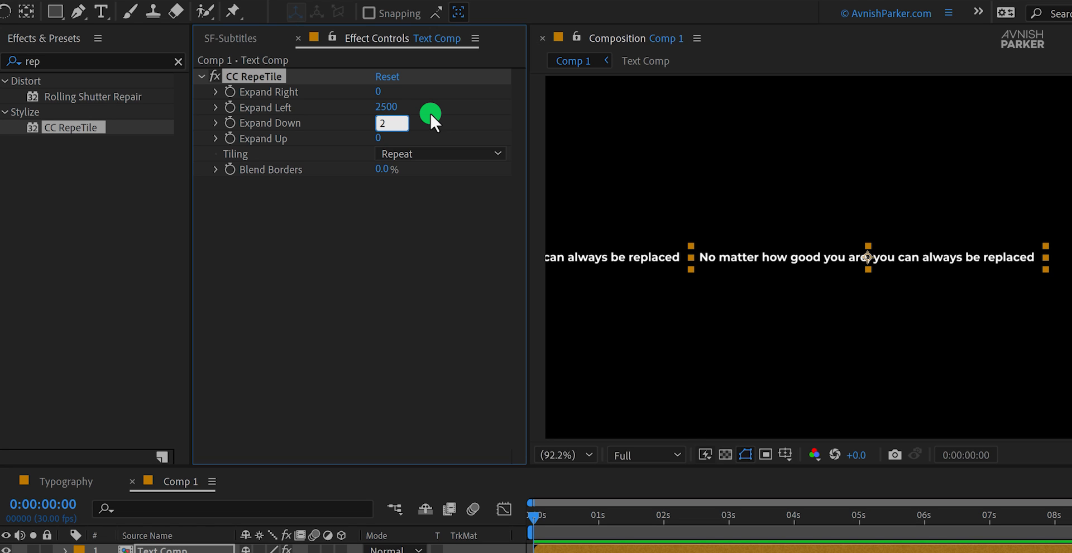
type("2500")
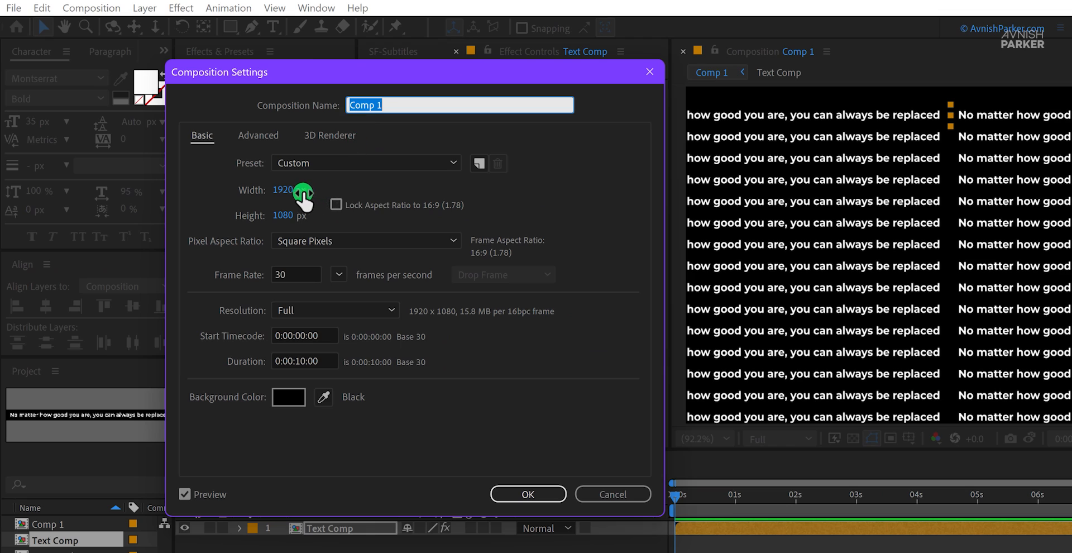
Step: Set Comp 1's width to 3500 and height to 4000 pixels
left_click(284, 189)
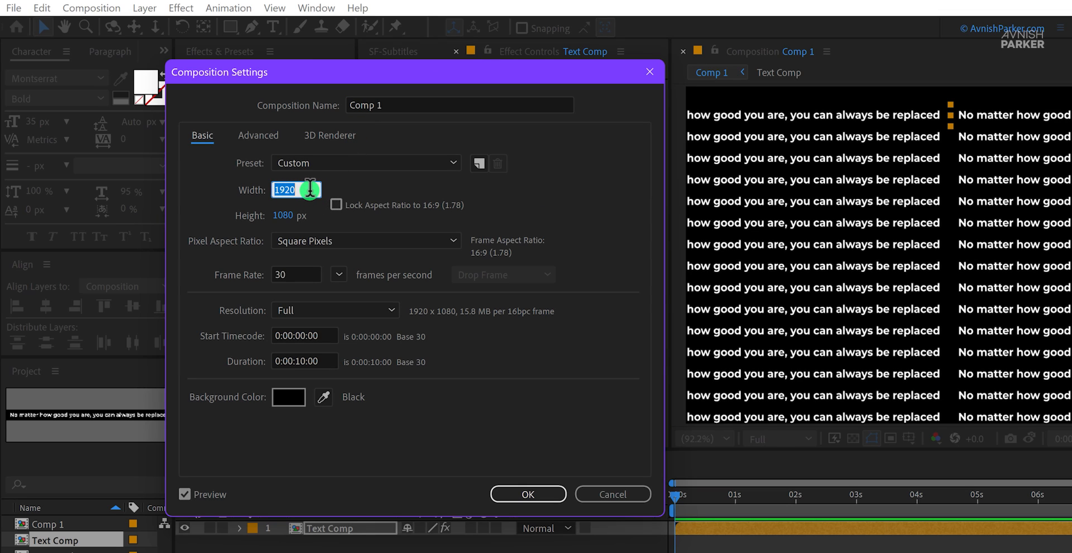
type("3500")
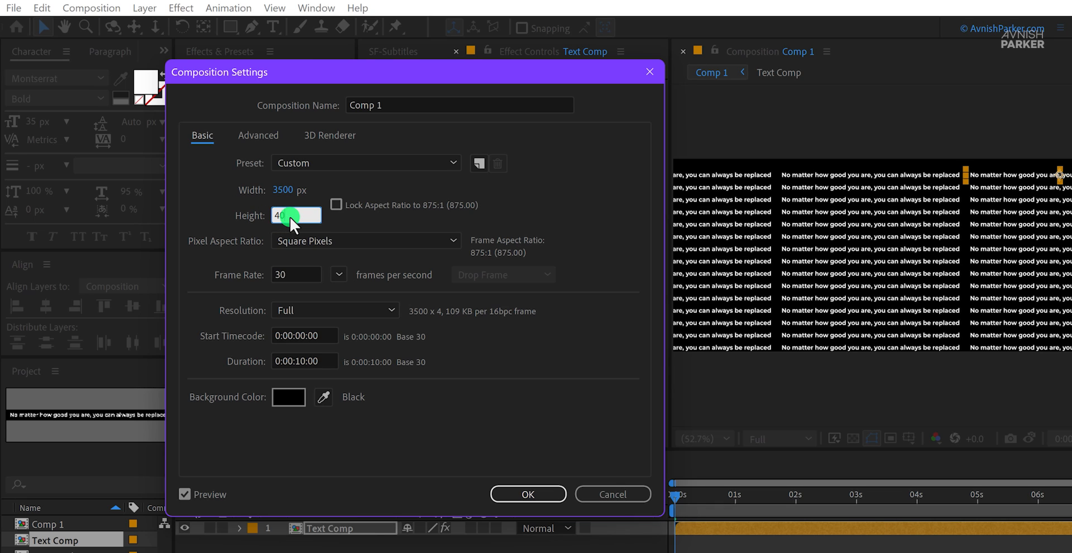
type("4000")
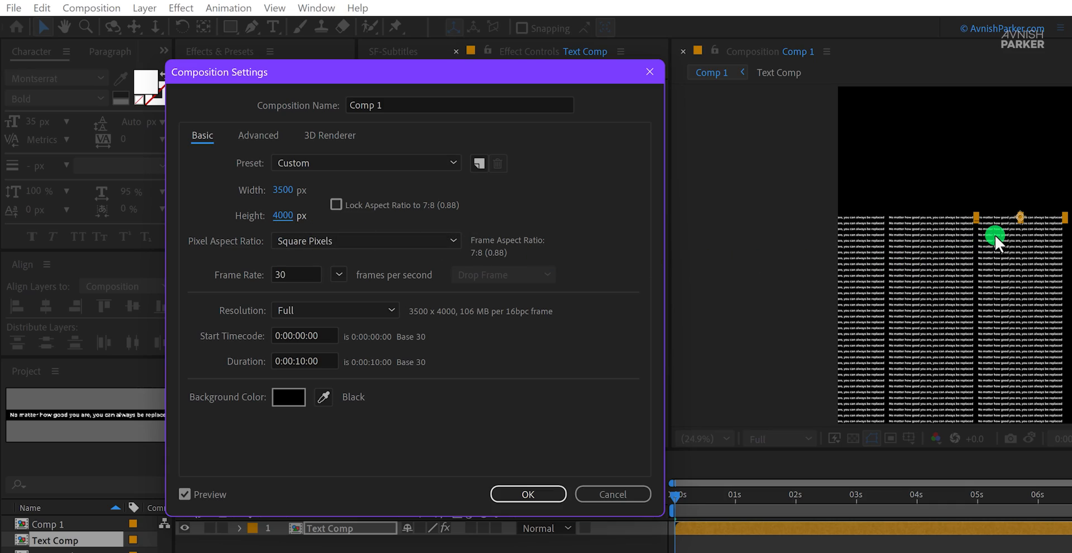
left_click(527, 493)
type("rep")
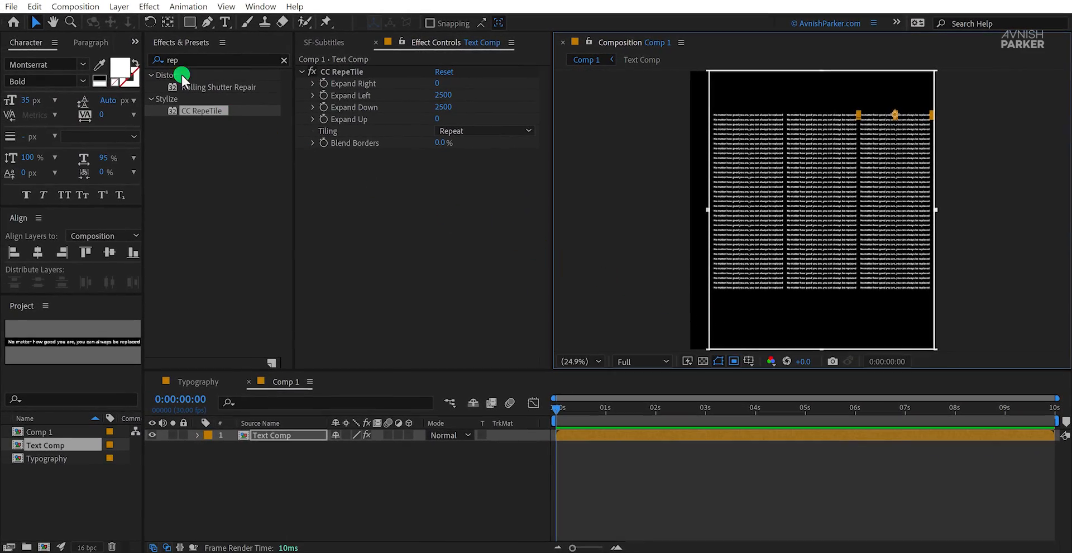
Step: Pre-compose the tiled Text Comp layer as 'Text Tiles'
left_click(76, 7)
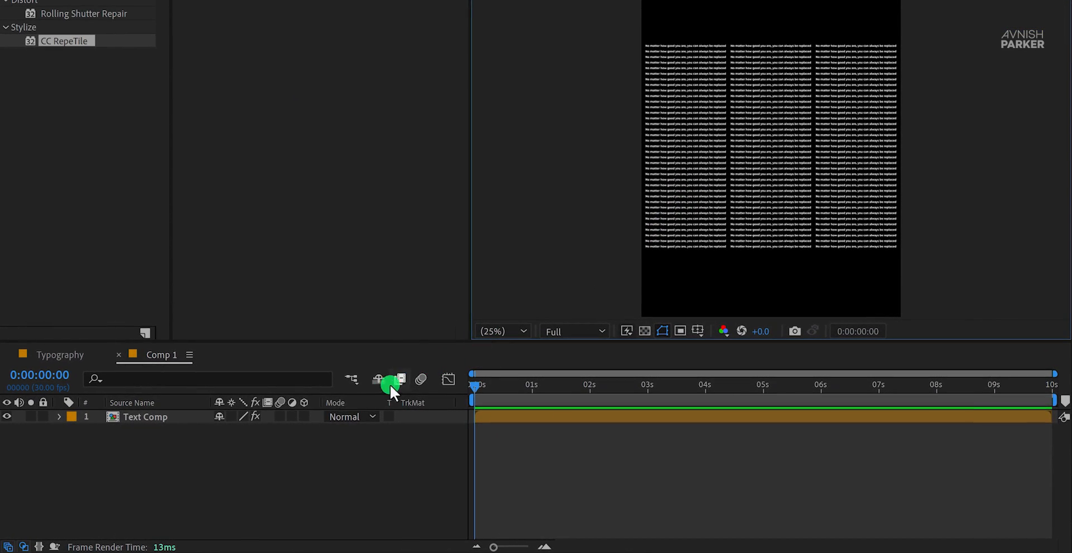
left_click(145, 417)
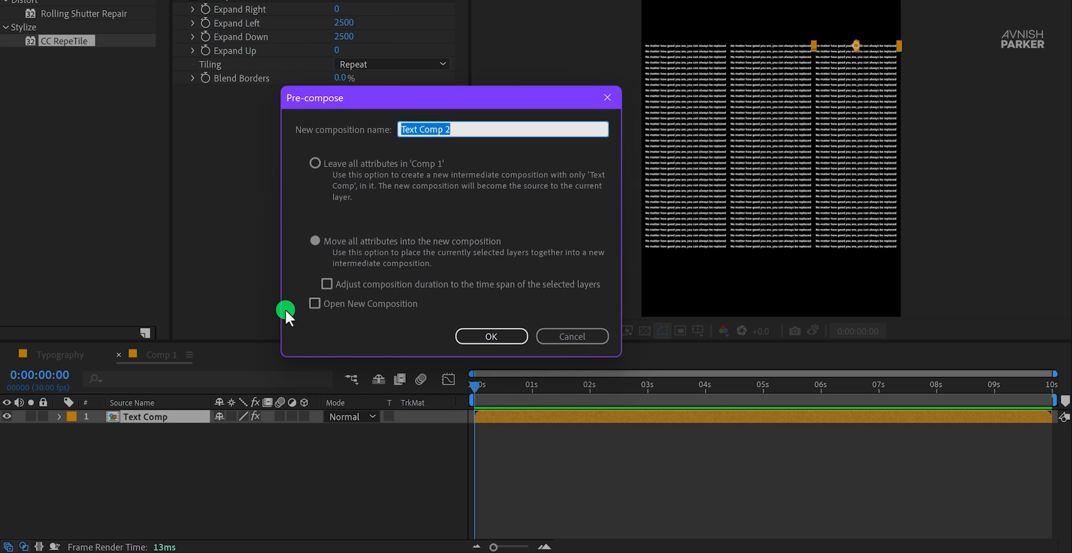
type("Text Tiles")
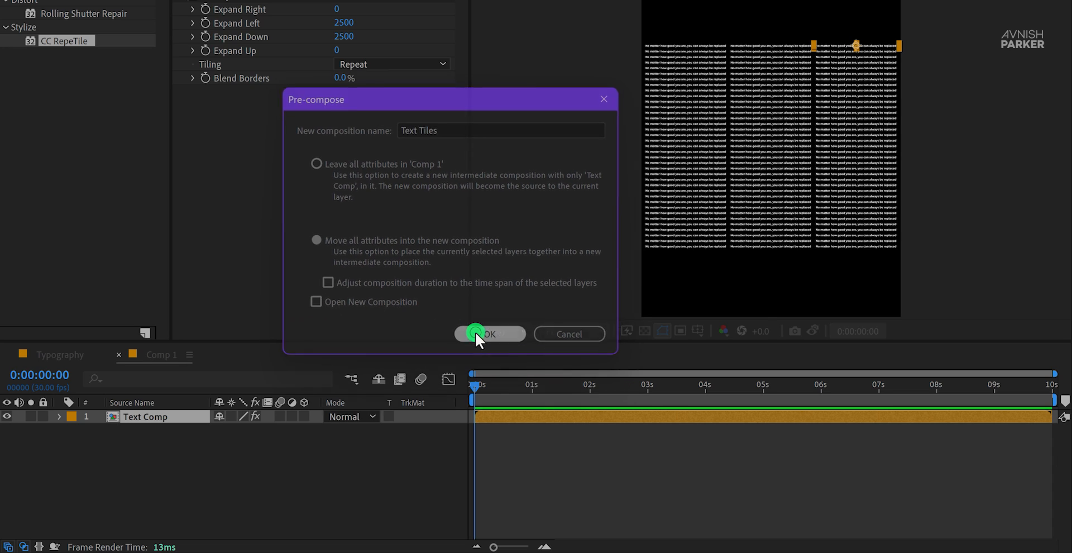
left_click(490, 334)
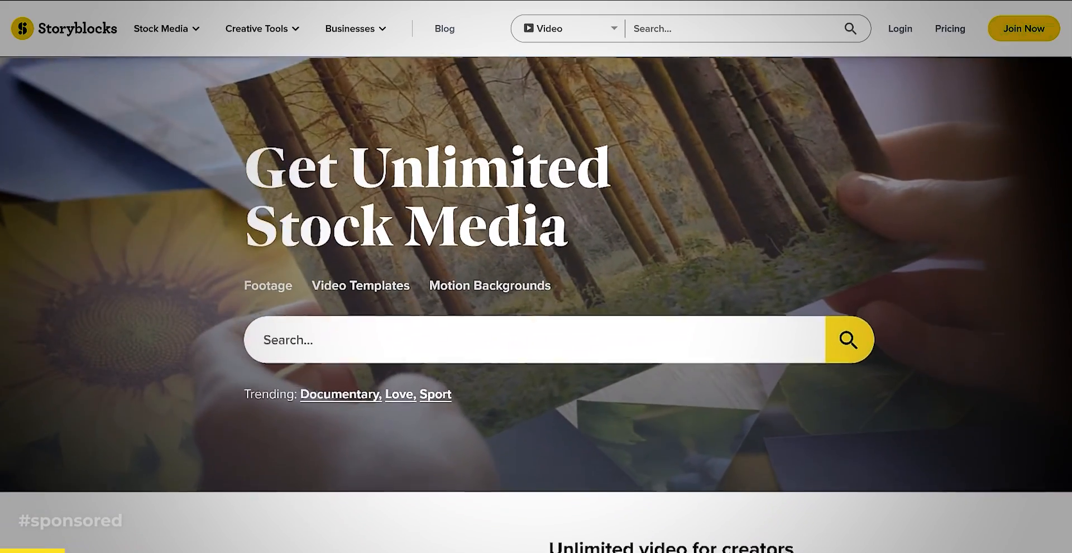
Step: Browse Storyblocks aerial stock footage, search 'particles', and view After Effects templates
scroll("down", 3)
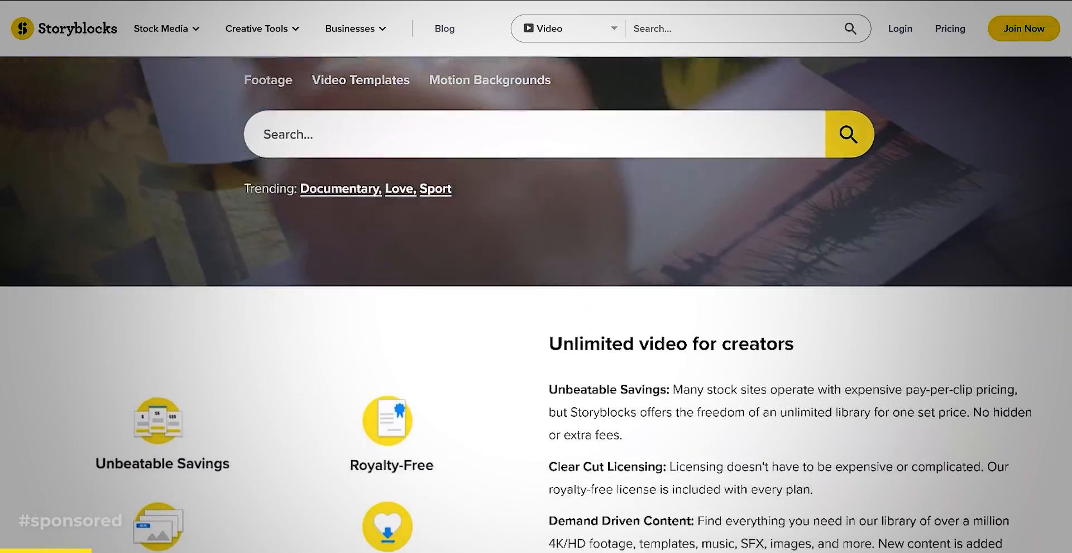
scroll("down", 3)
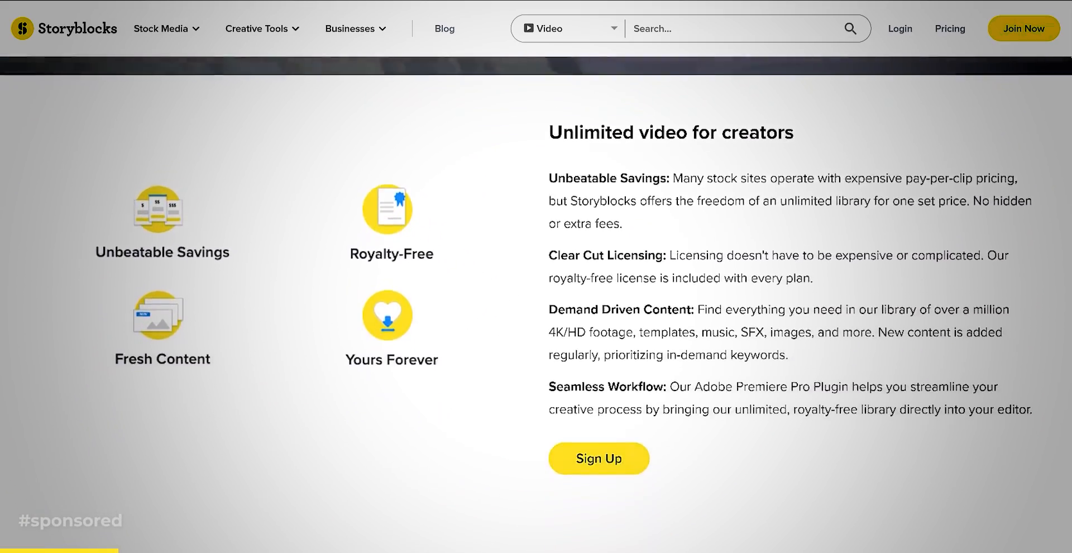
scroll("down", 3)
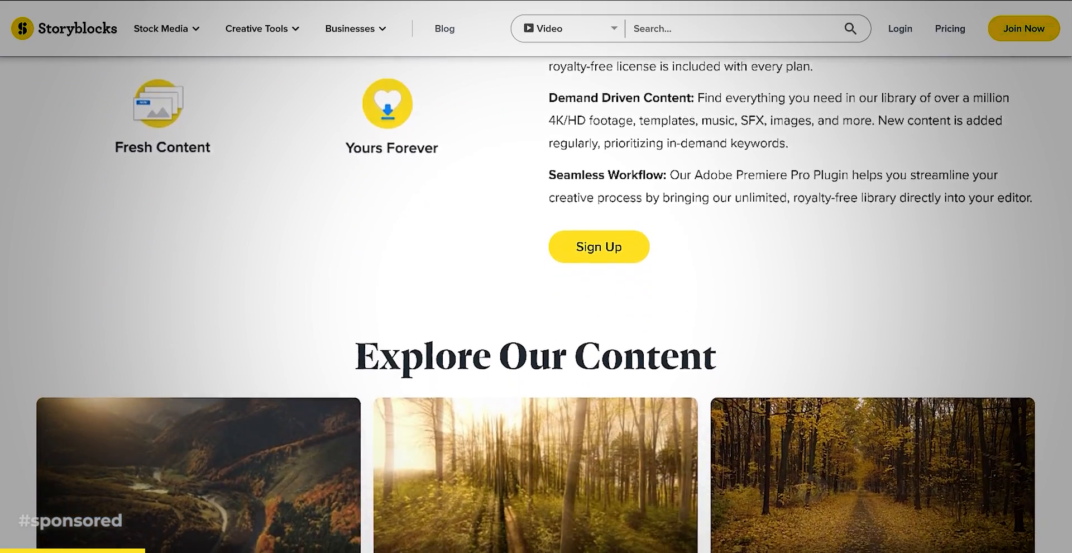
scroll("down", 3)
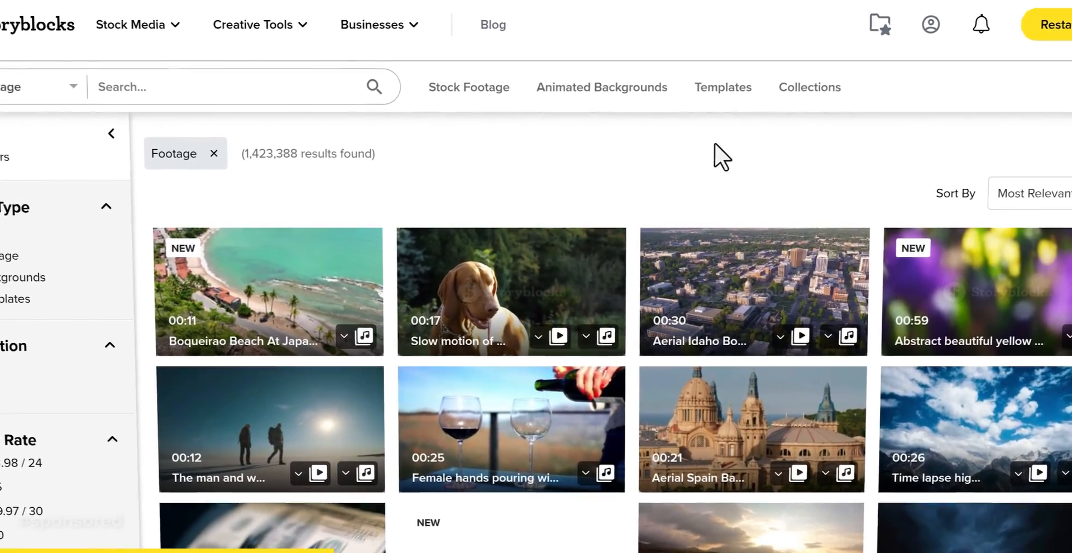
left_click(470, 87)
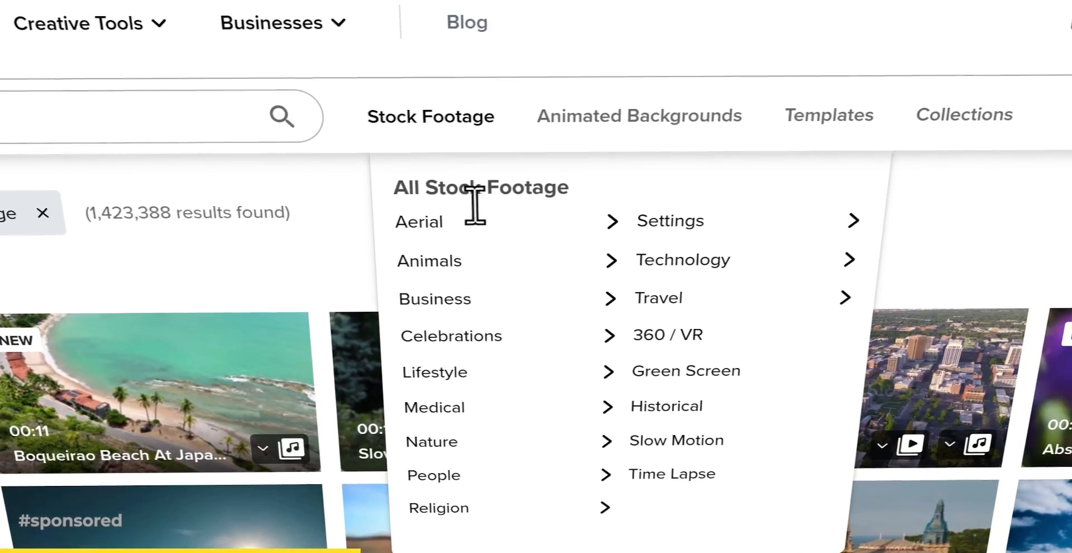
left_click(418, 221)
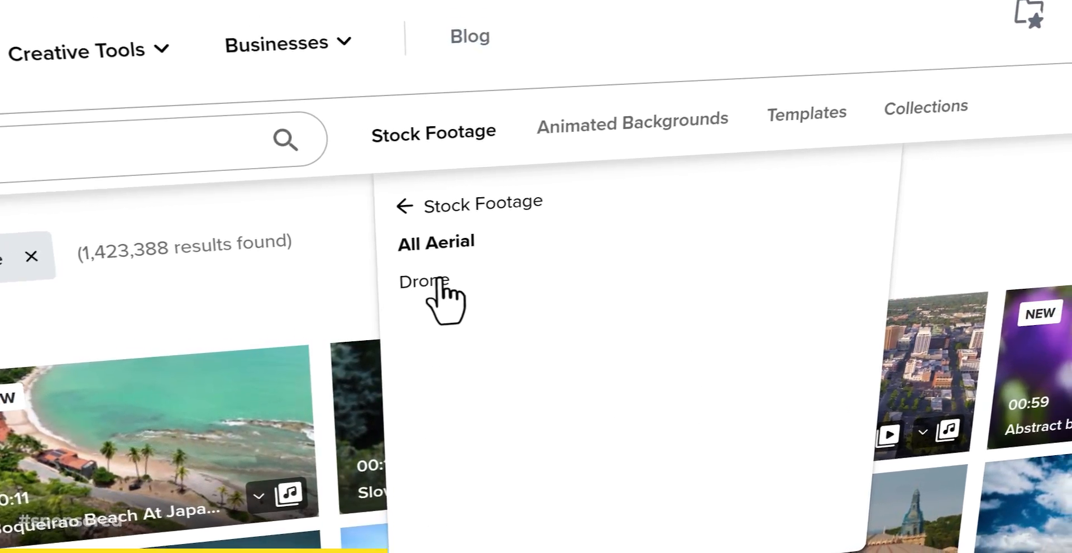
type("particles")
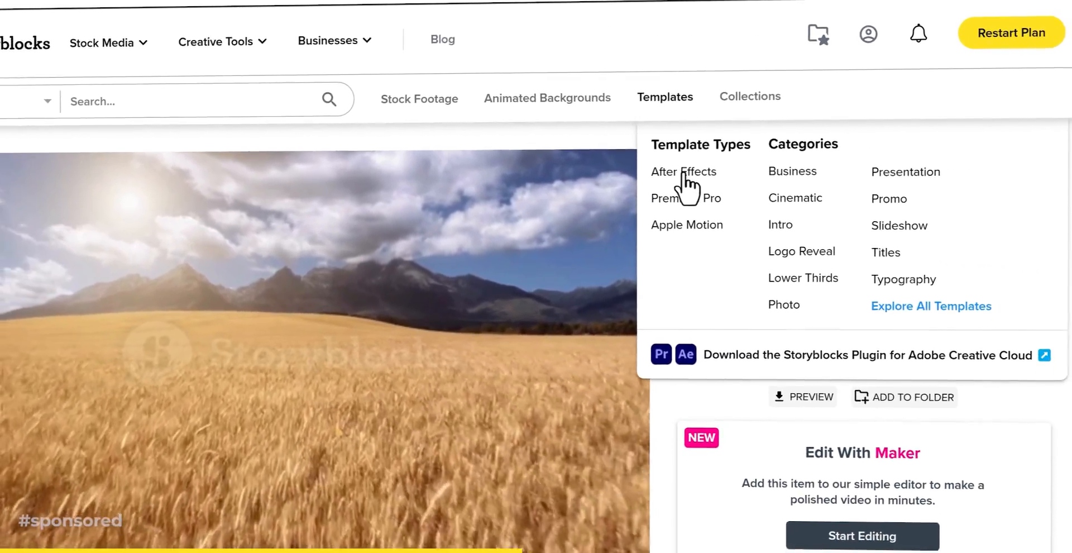
left_click(683, 172)
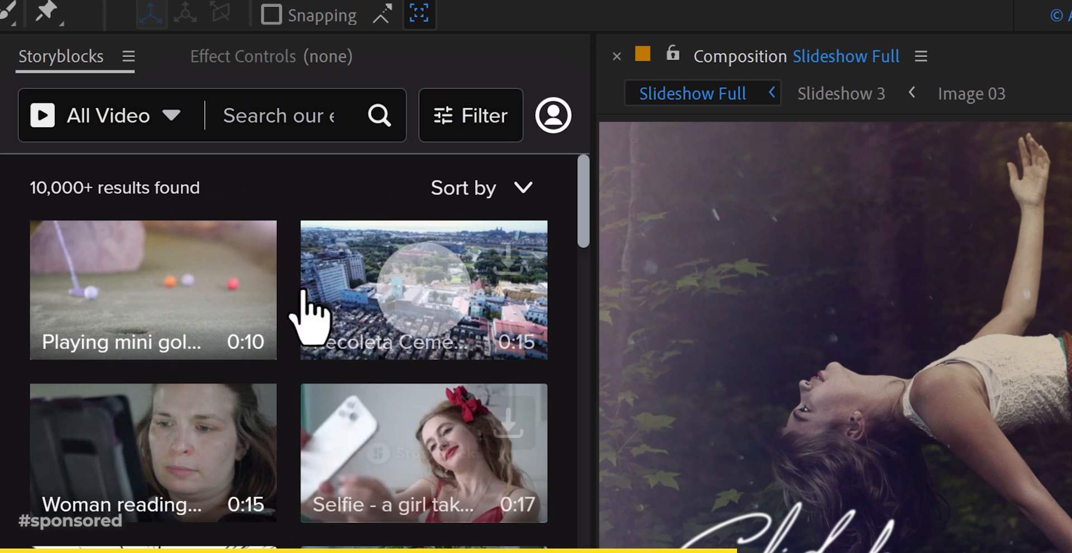
Step: Search the Storyblocks panel for 'light leaks transitions' and download the first clip
type("light leaks tr")
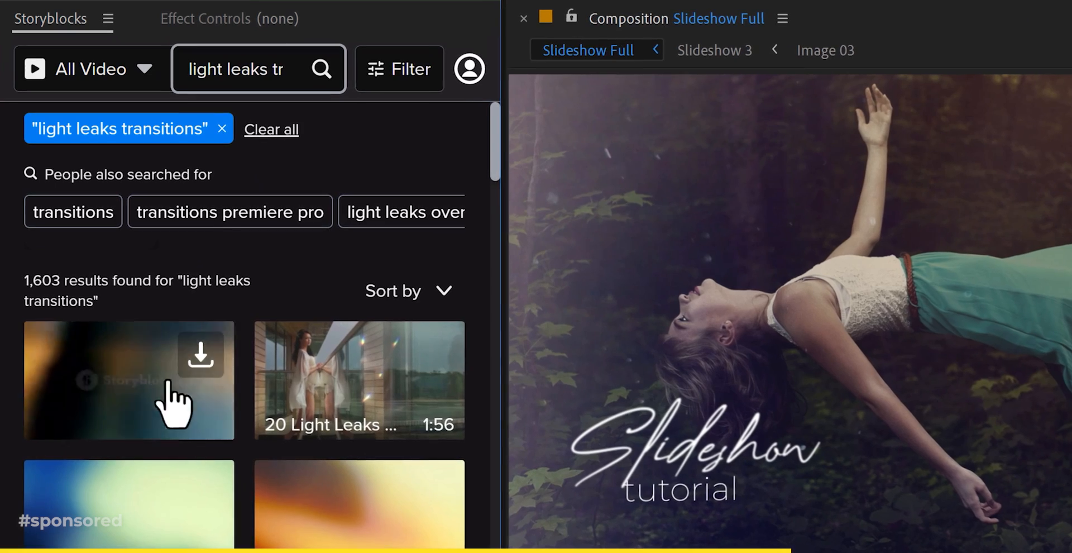
left_click(201, 354)
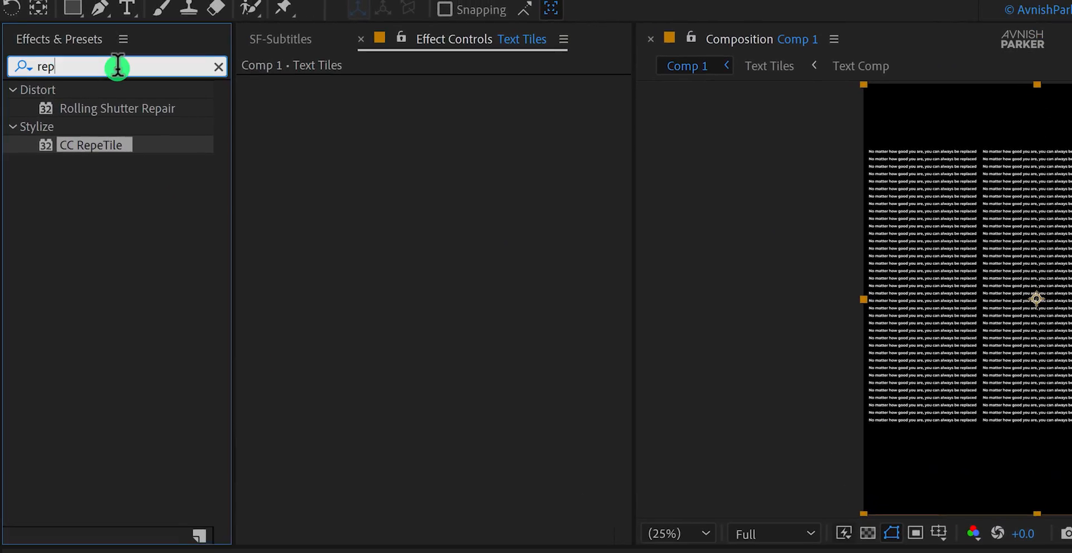
Step: Search effects for 'cylinder' and apply CC Cylinder to the Text Tiles layer
type("cylin")
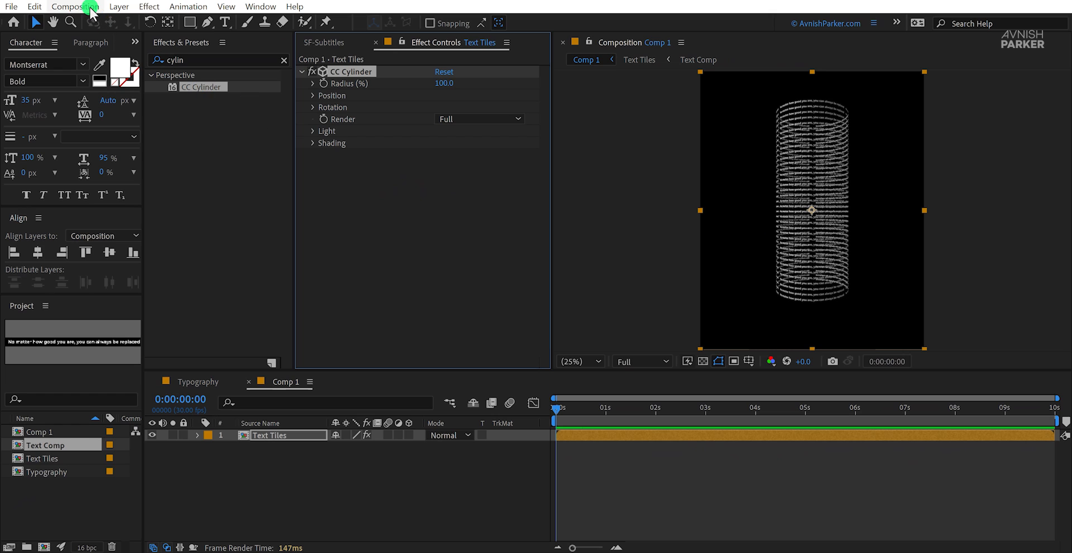
left_click(74, 6)
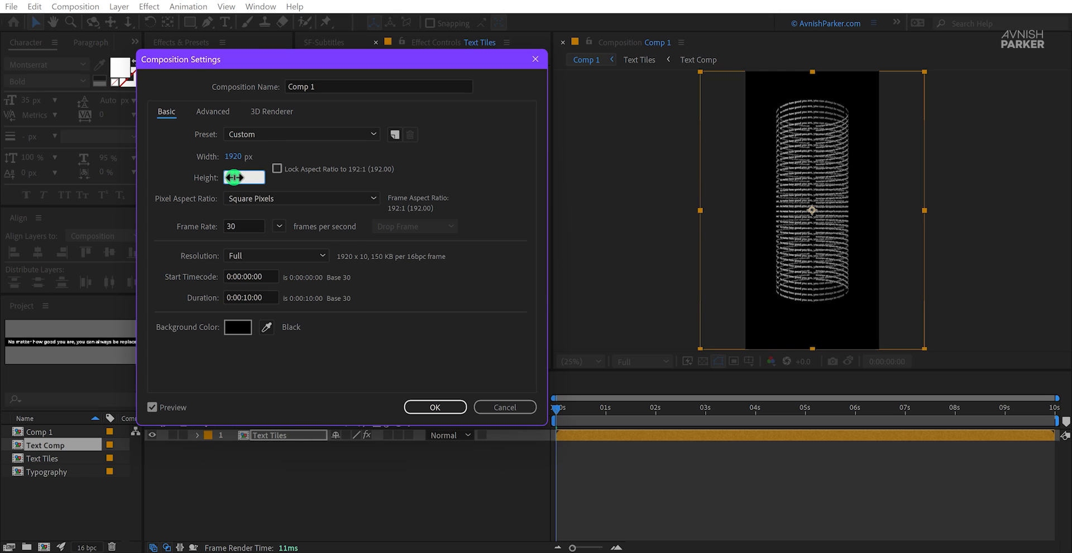
Step: Set Comp 1's height to 1080 and expand CC Cylinder's rotation settings for a 90° X tilt
type("1080")
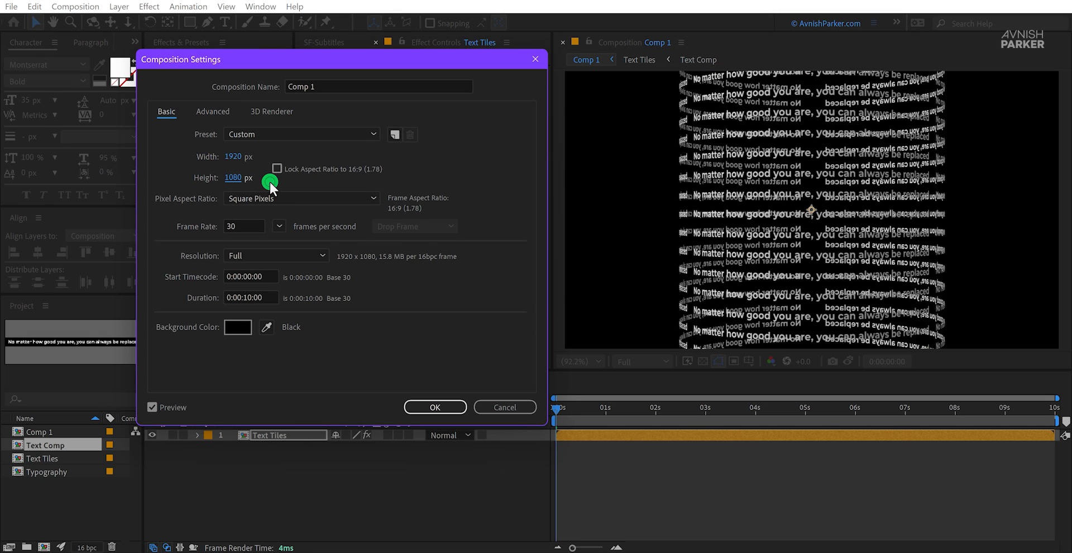
left_click(434, 407)
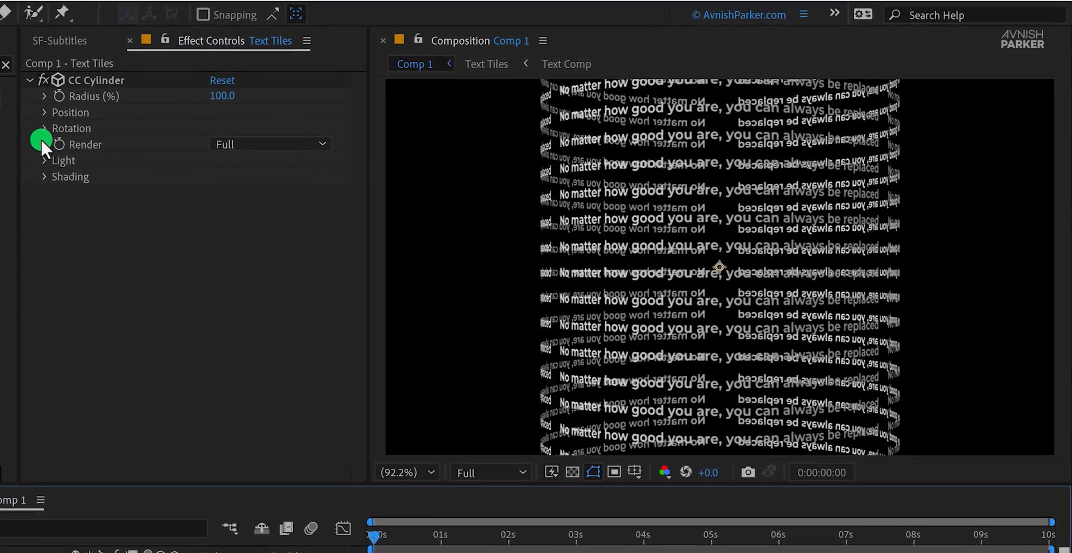
left_click(43, 128)
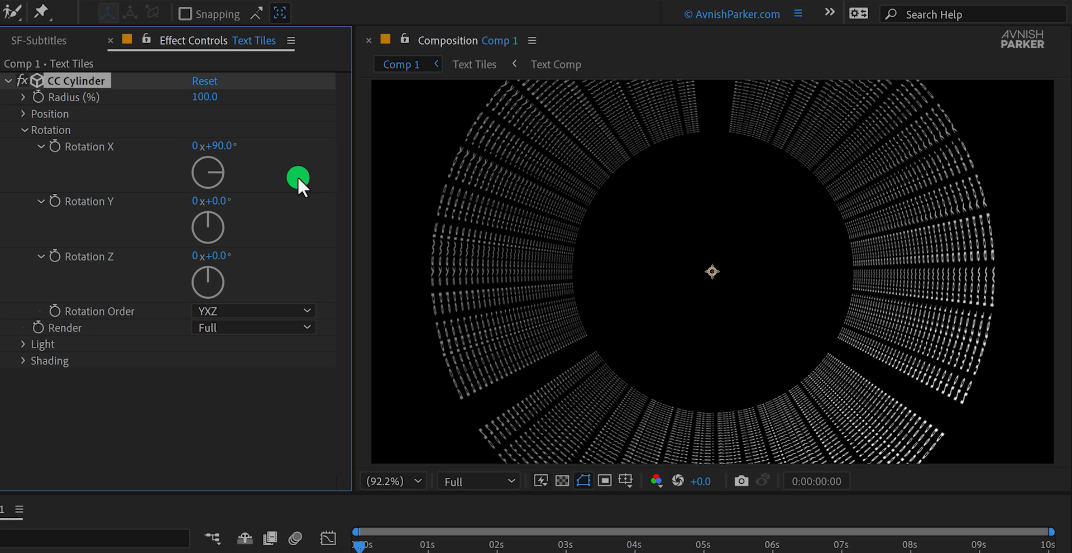
mouse_move(28, 120)
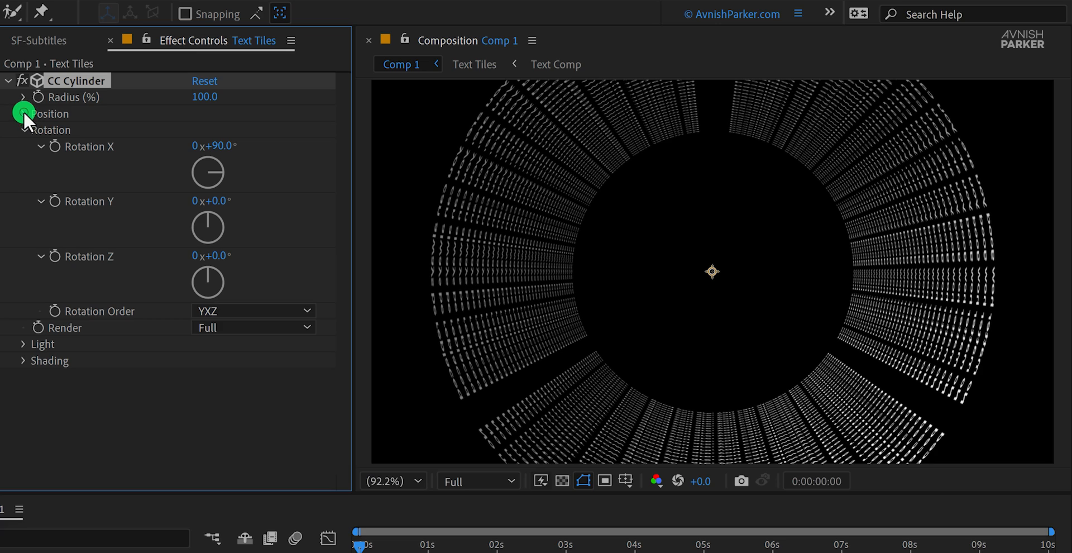
Step: Keyframe CC Cylinder Position Z at 300, then move the playhead to about 1 second
left_click(23, 113)
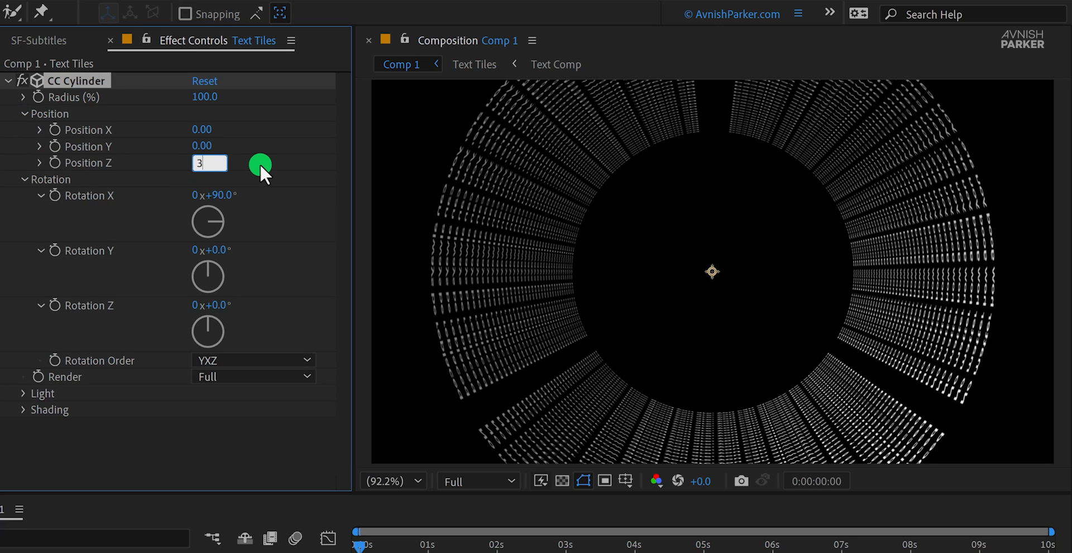
type("300.00")
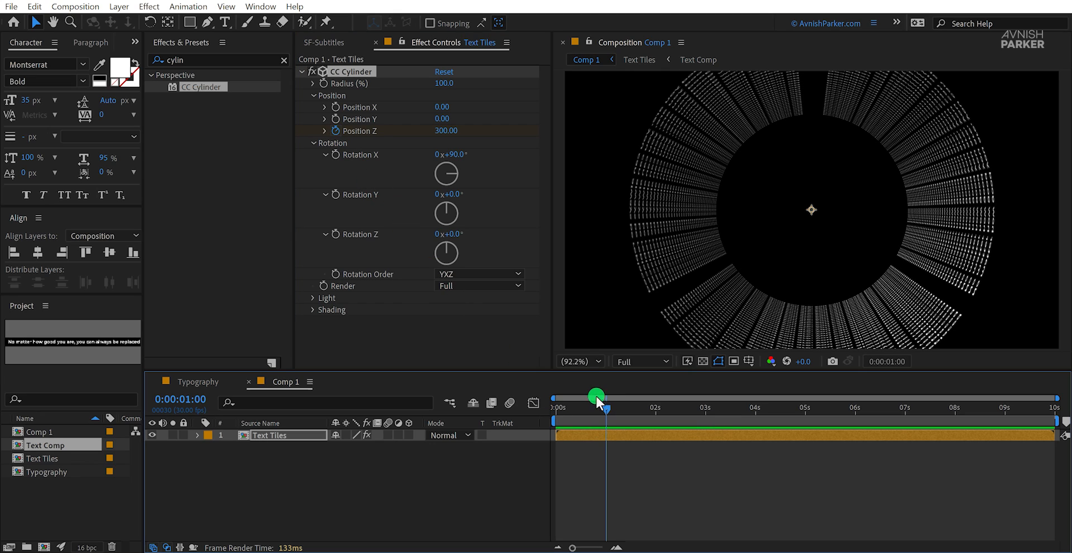
left_click(445, 131)
type("-150")
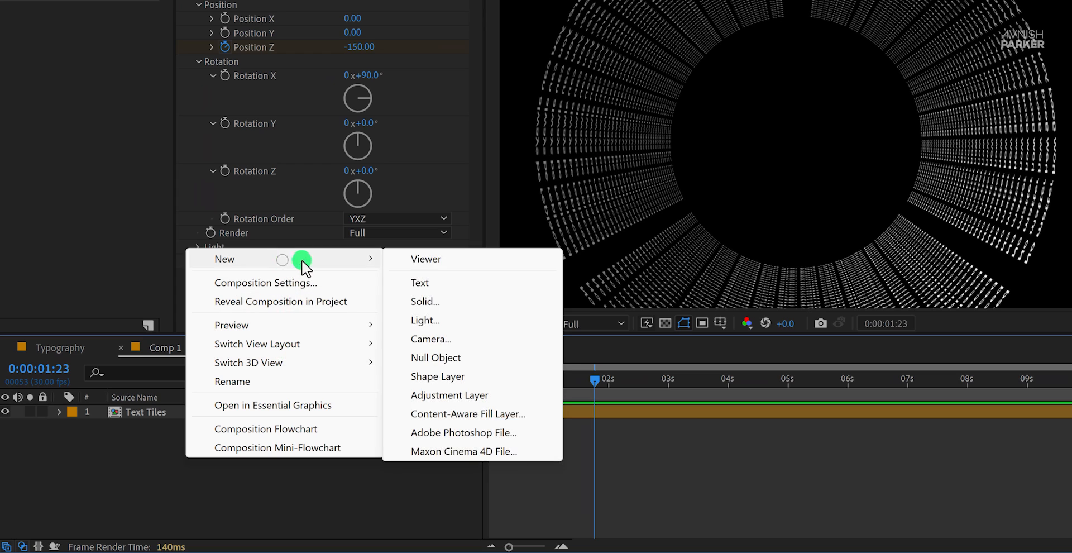
Step: Add Camera 1 to Comp 1 with a 5 mm focal length to form the text tunnel
left_click(431, 339)
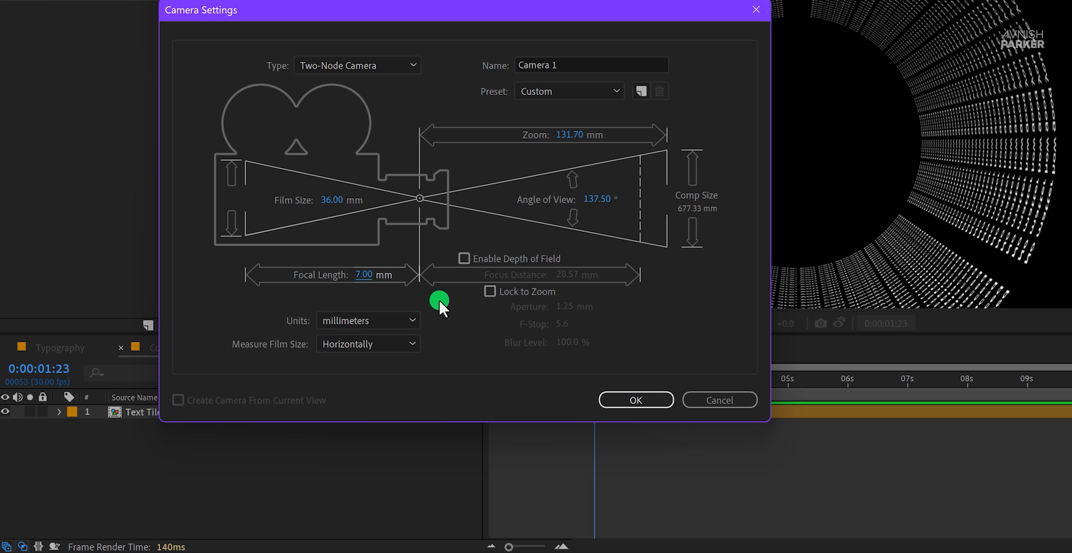
left_click(635, 400)
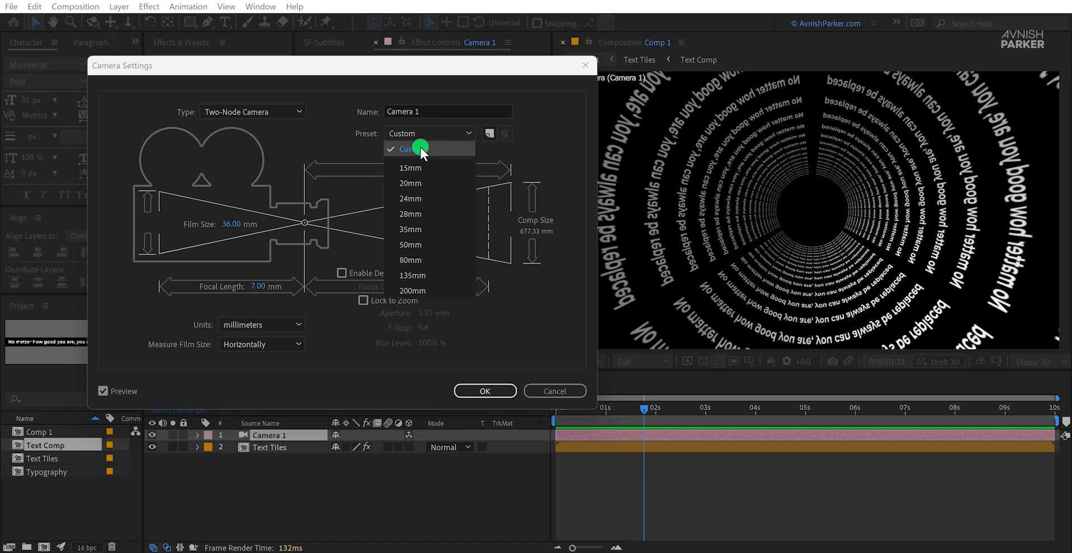
left_click(411, 168)
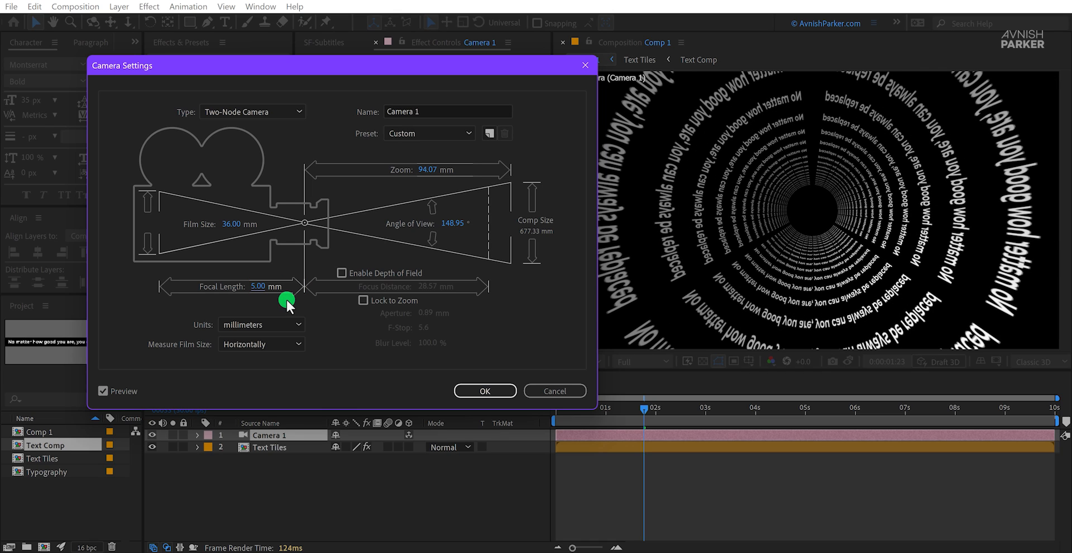
left_click_drag(260, 286, 274, 286)
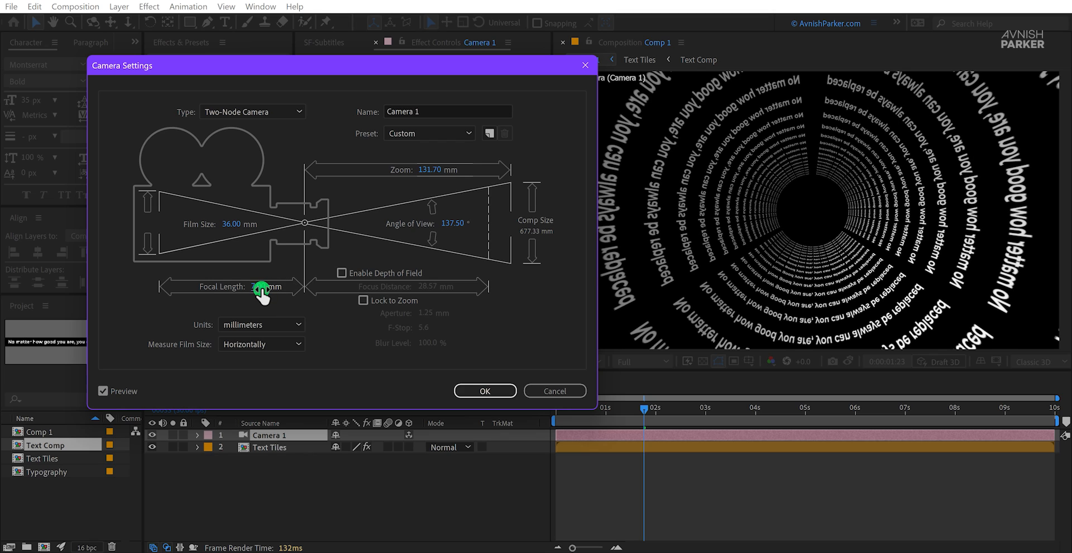
left_click_drag(270, 286, 270, 301)
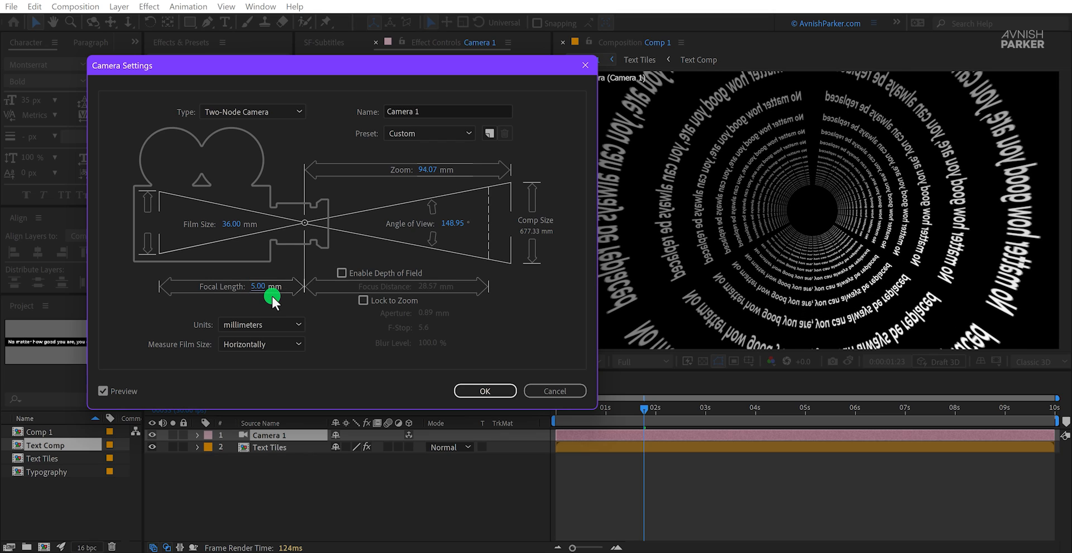
left_click(485, 391)
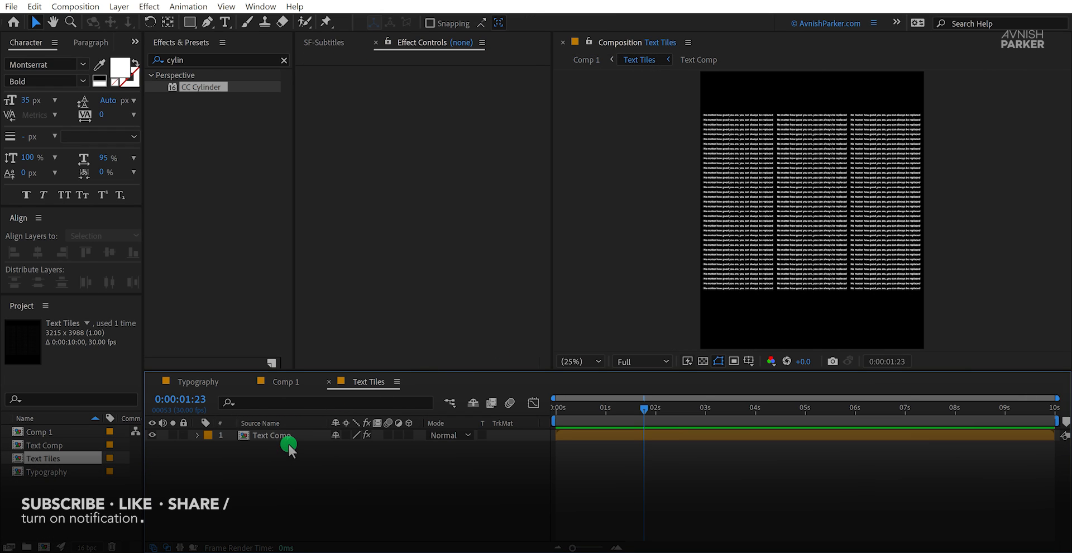
Step: Set CC RepeTile Expand Left and Expand Down to 2500 on the Text Comp layer
left_click(272, 434)
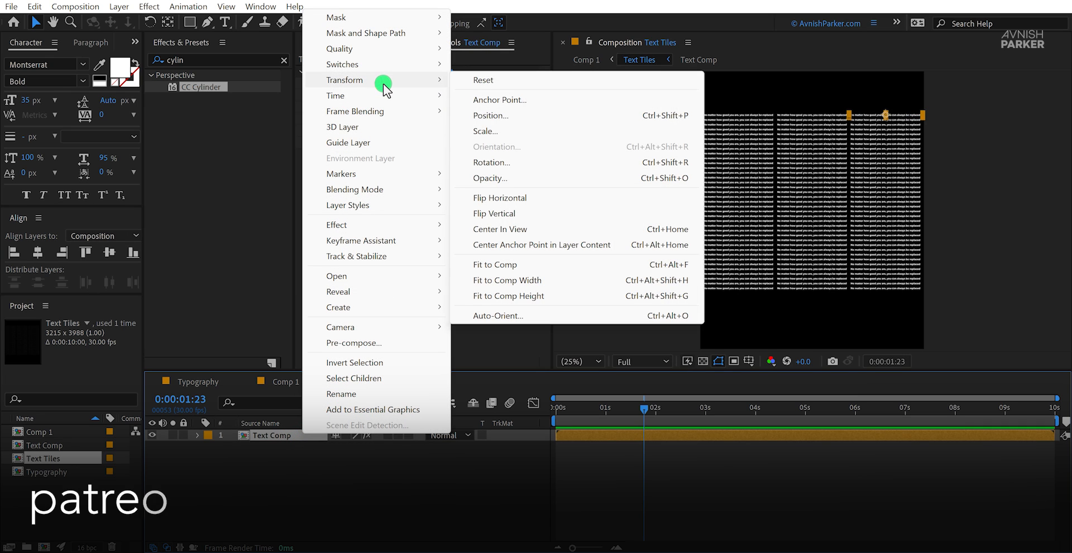
left_click(499, 197)
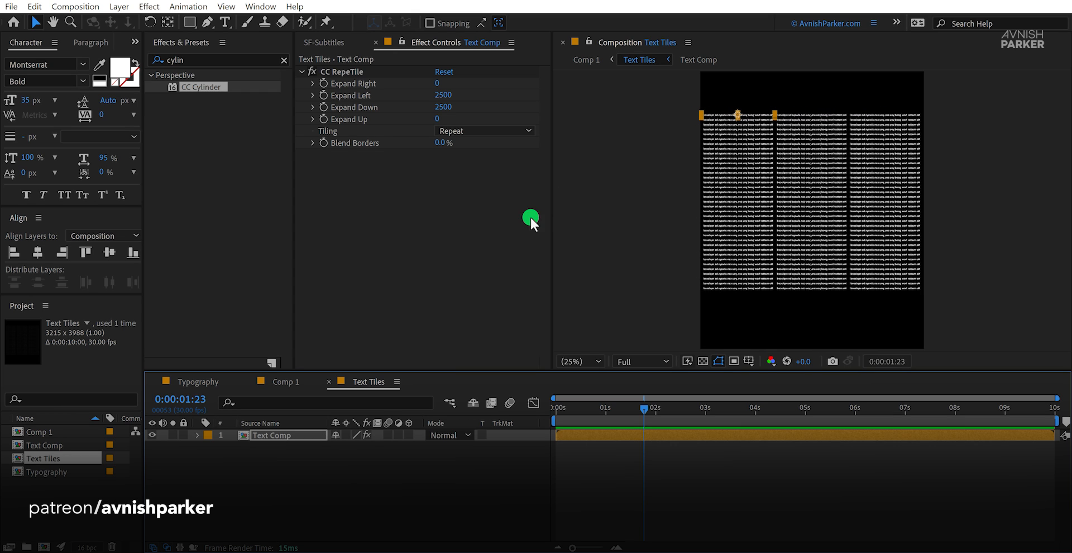
left_click(284, 381)
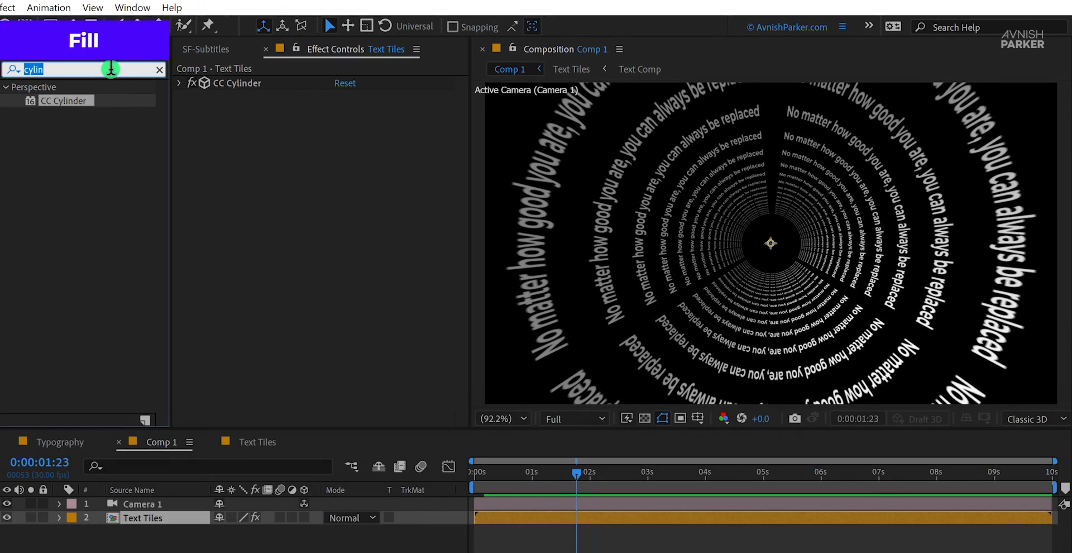
Step: Apply a Fill effect to Text Tiles with colour white (FFFFFF)
type("fill")
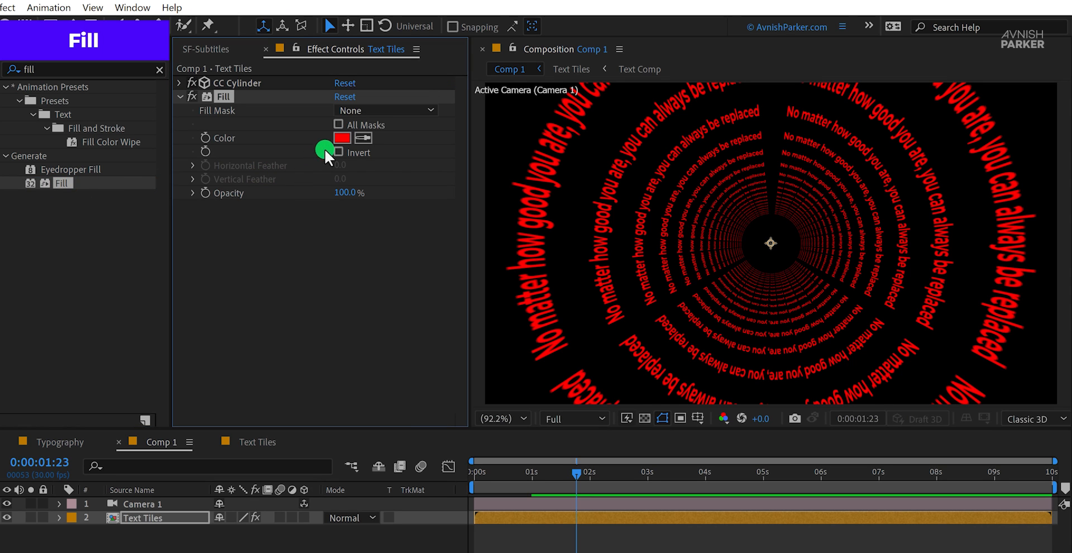
left_click(343, 137)
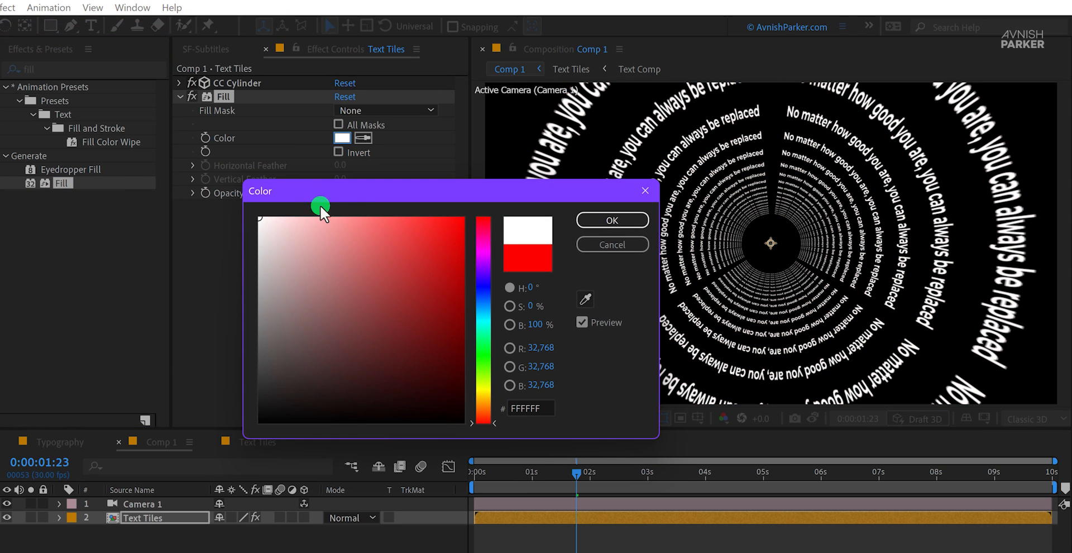
left_click(610, 219)
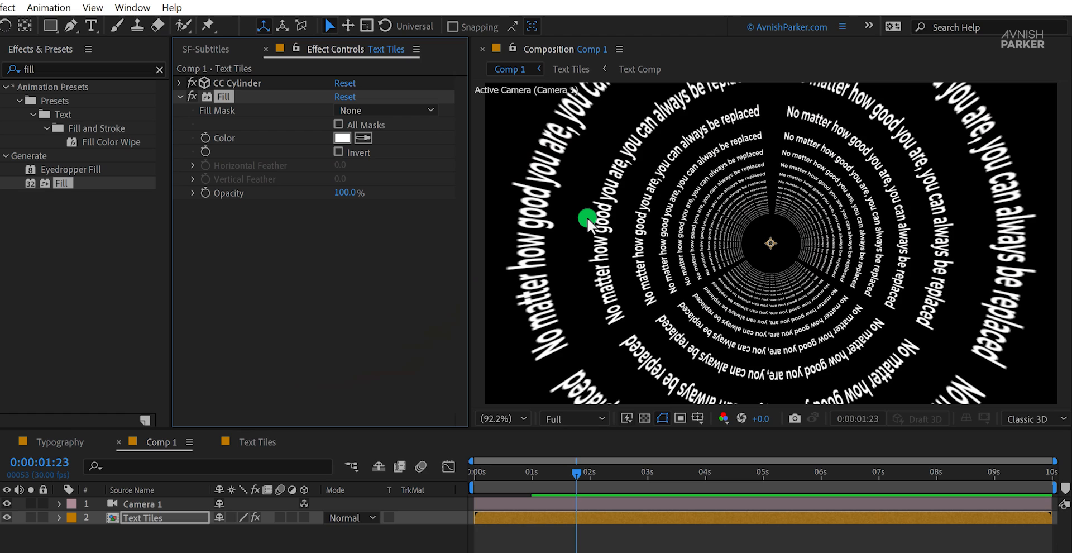
mouse_move(363, 409)
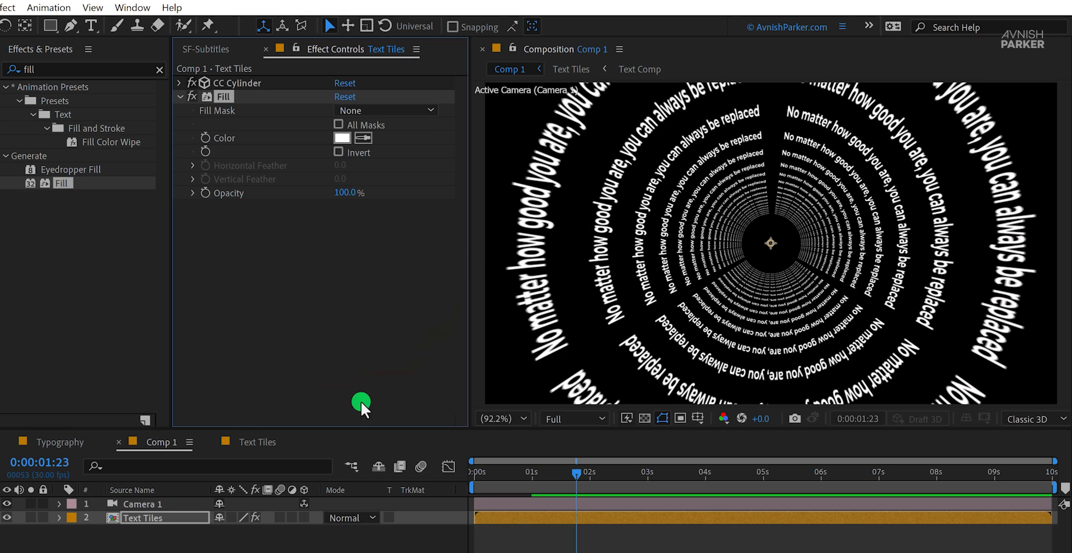
Step: Create a 131313 dark gray solid named Background and place it below Text Tiles
right_click(362, 407)
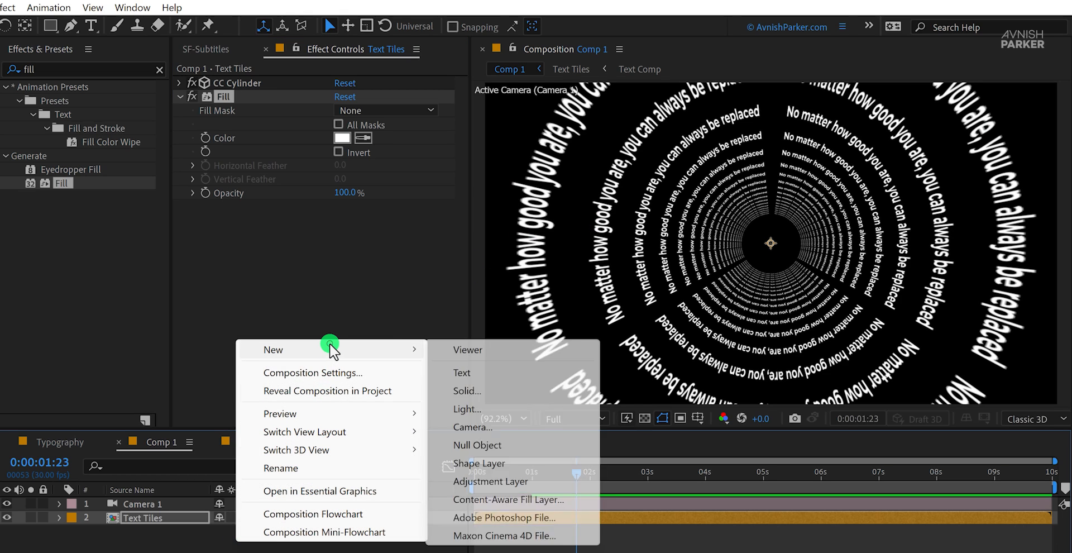
left_click(467, 391)
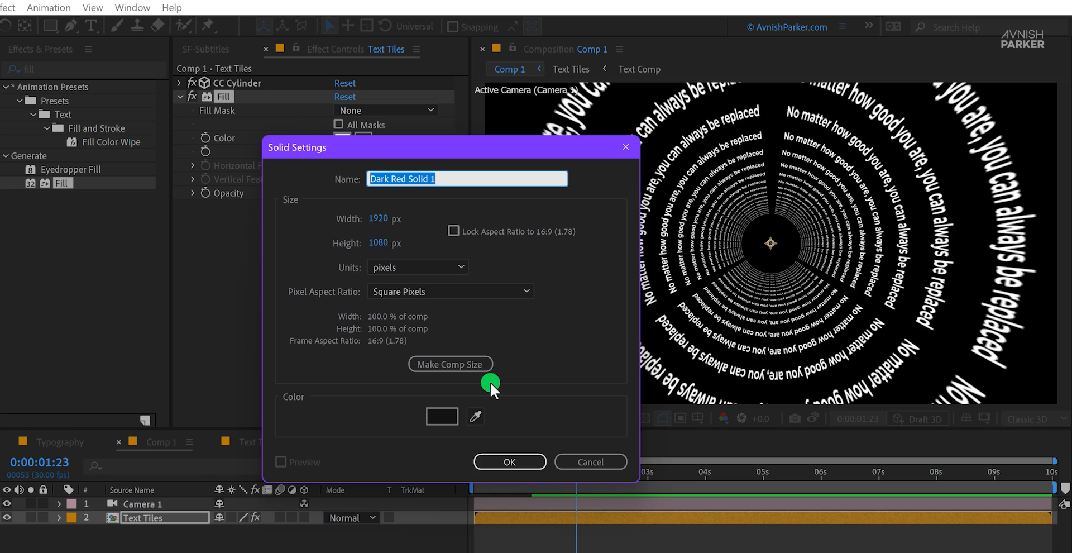
type("Background")
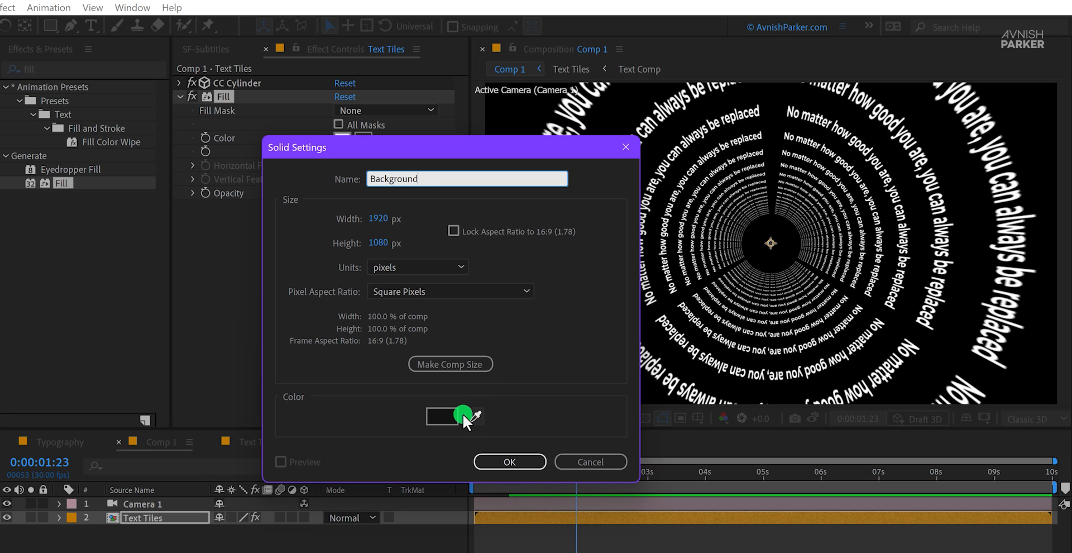
left_click(442, 417)
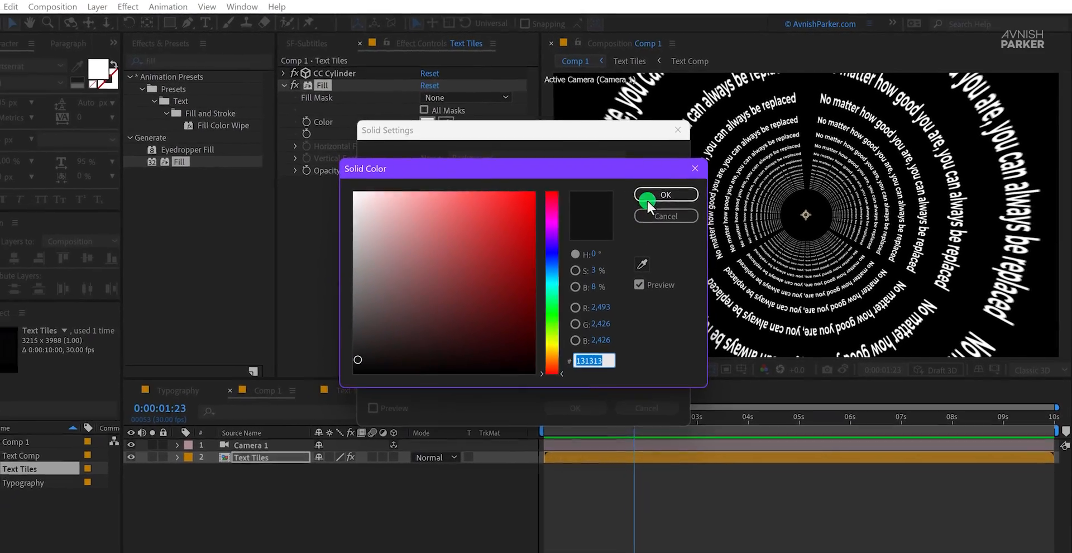
left_click(667, 195)
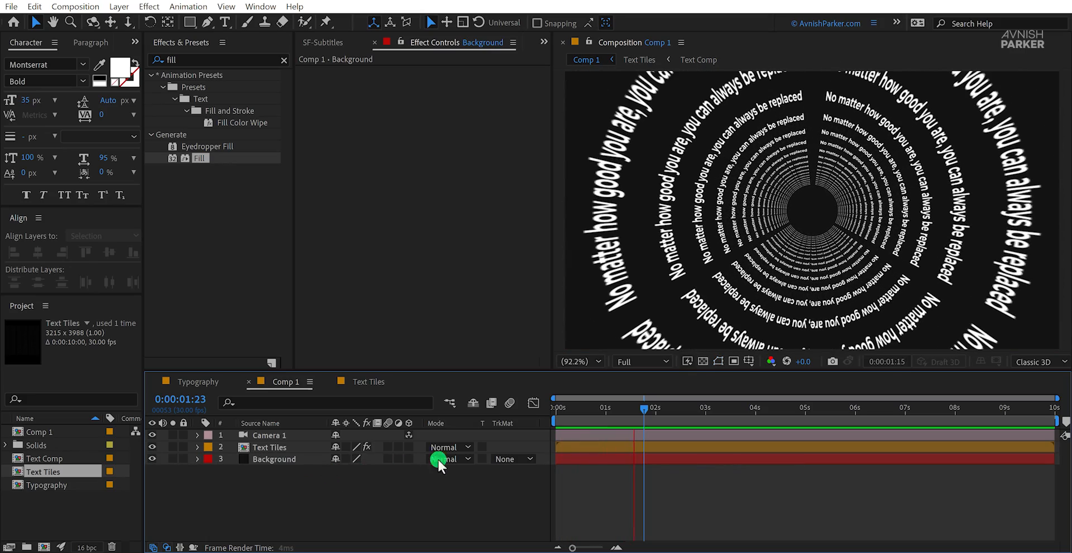
left_click_drag(646, 407, 573, 416)
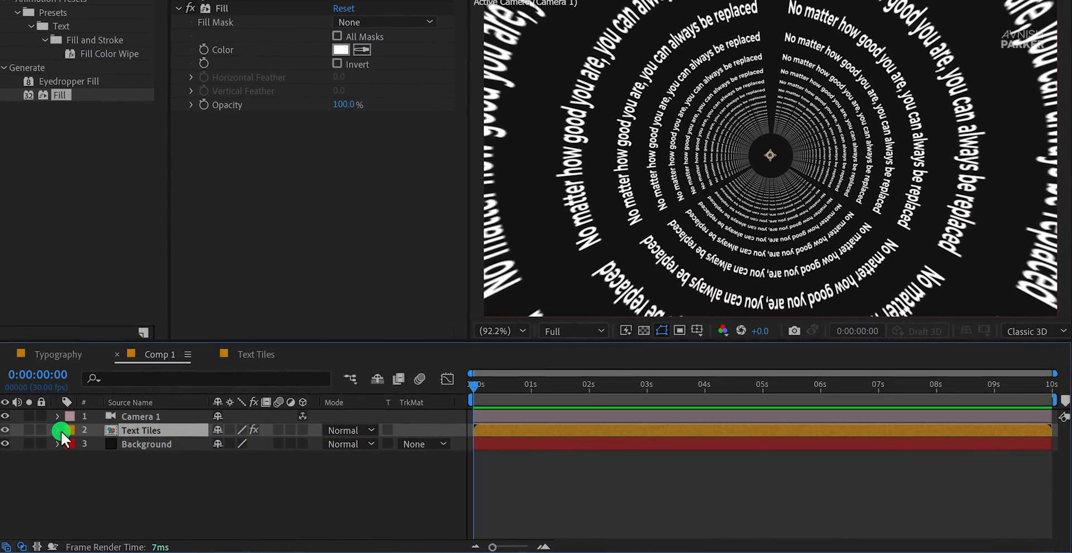
Step: Keyframe CC Cylinder Rotation Z on Text Tiles alongside Position Z
left_click(58, 430)
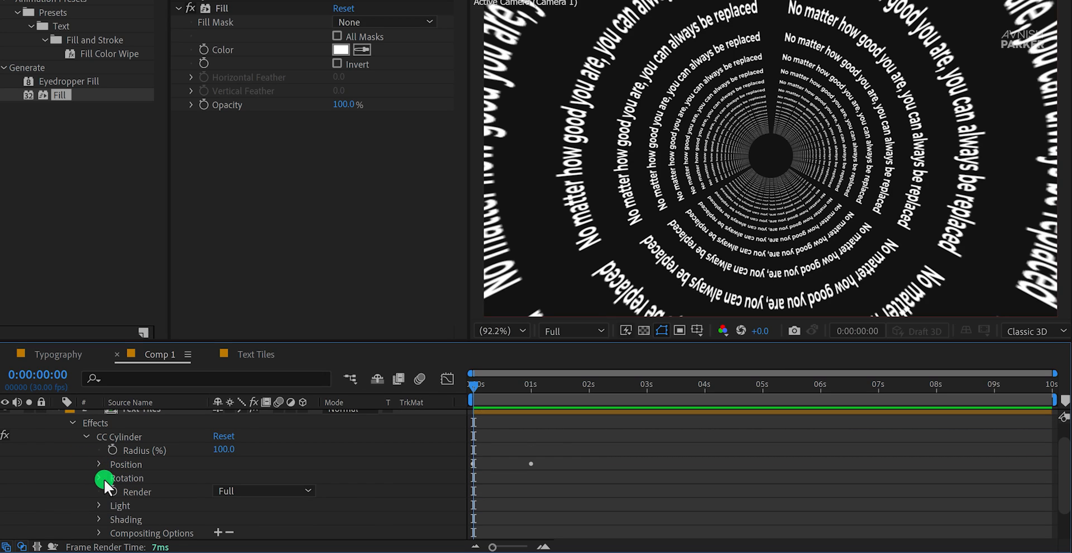
left_click(100, 477)
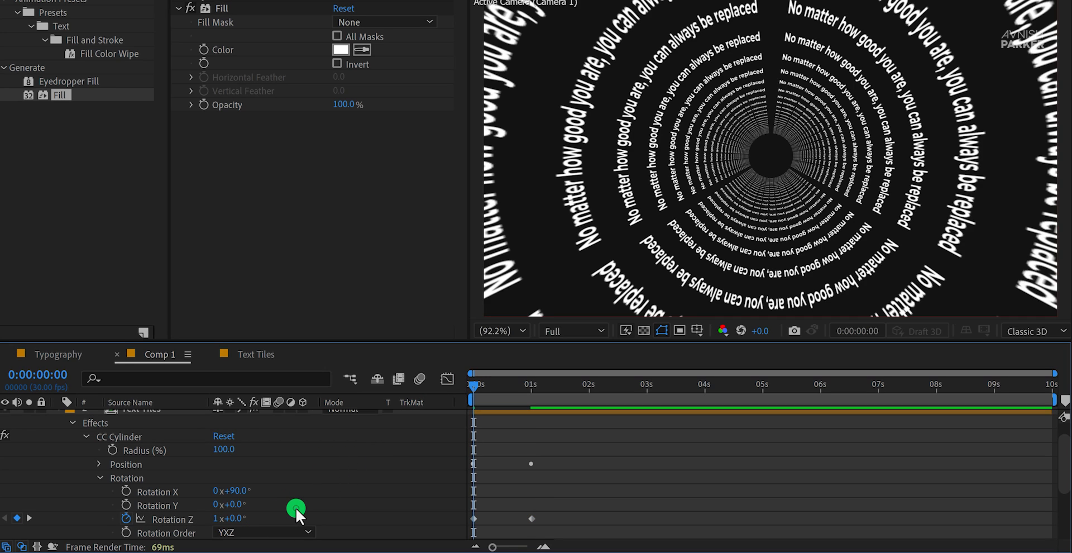
left_click(527, 383)
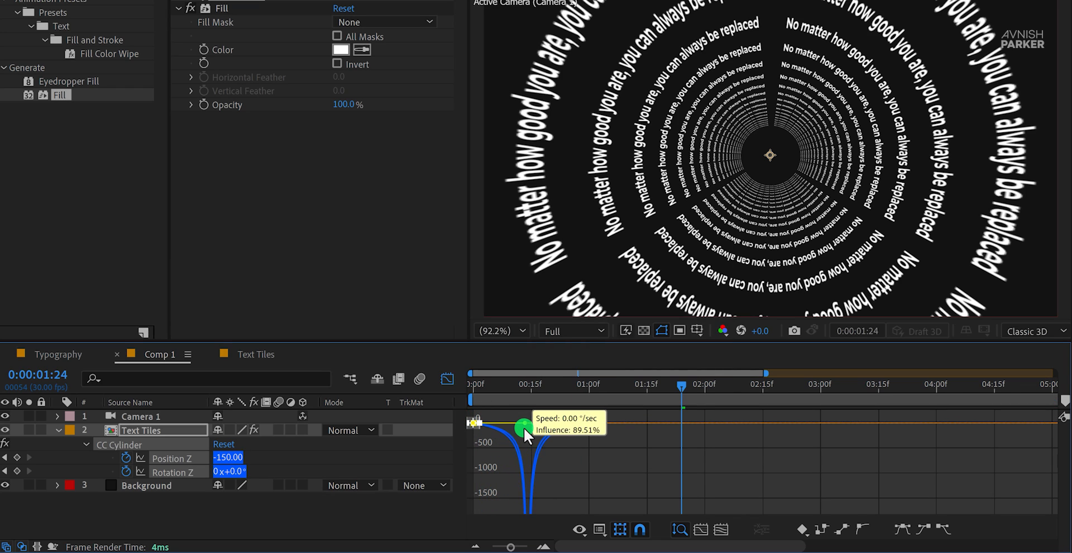
Step: Ease the cylinder's motion curves into the final keyframe and preview the tunnel start
left_click_drag(525, 434, 551, 432)
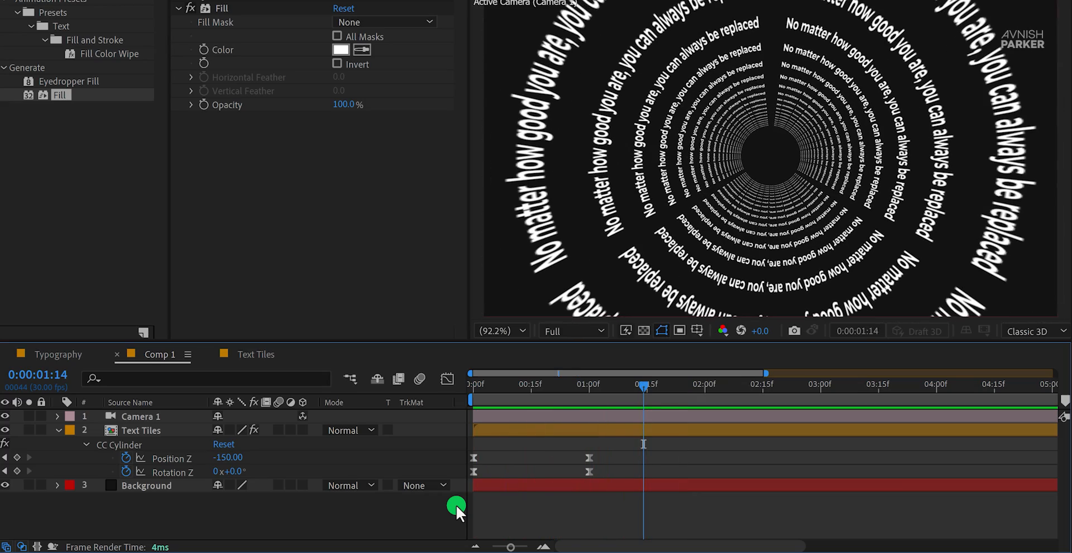
left_click_drag(642, 387, 474, 386)
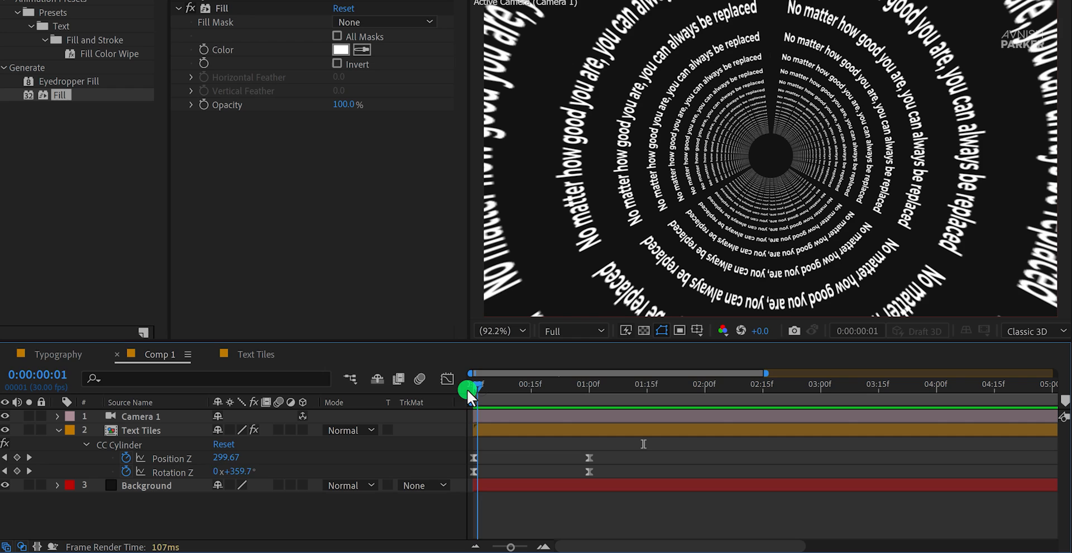
left_click_drag(472, 389, 498, 390)
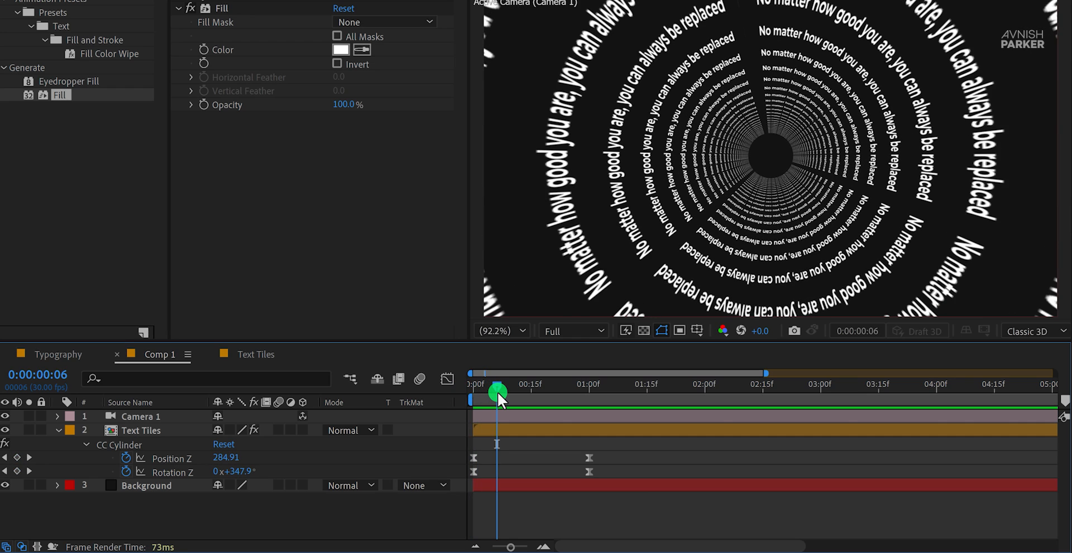
Step: Apply 3D Basic Rotate X Cascade to Text Comp and move its Offset end keyframe earlier
left_click(255, 353)
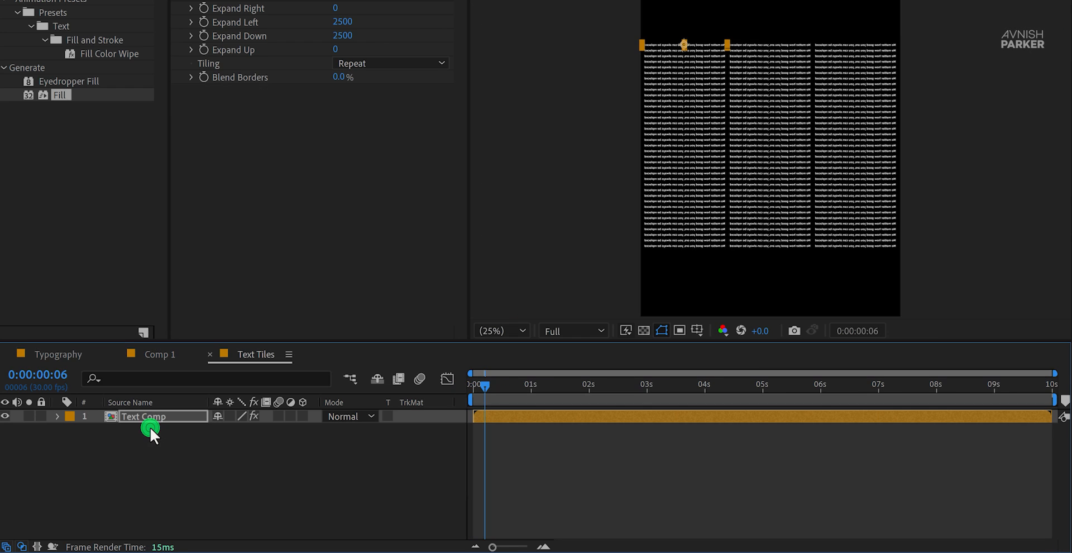
double_click(151, 416)
type("c")
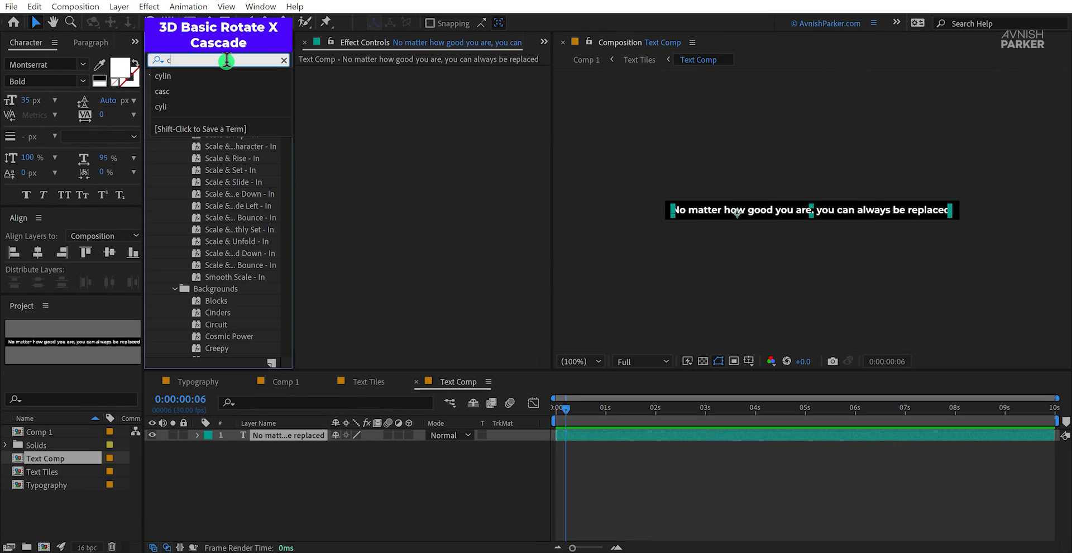
type("asc")
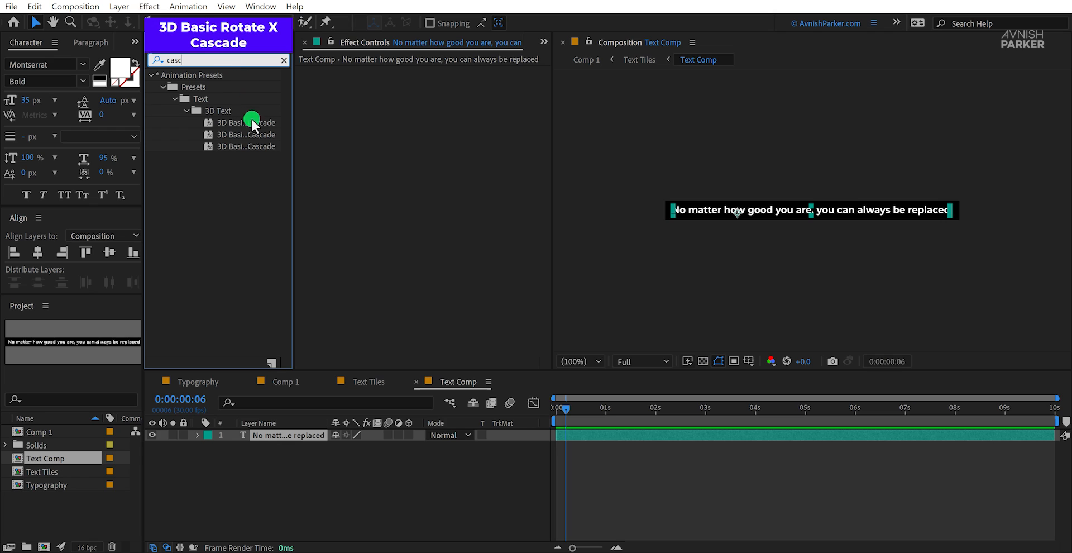
left_click(244, 134)
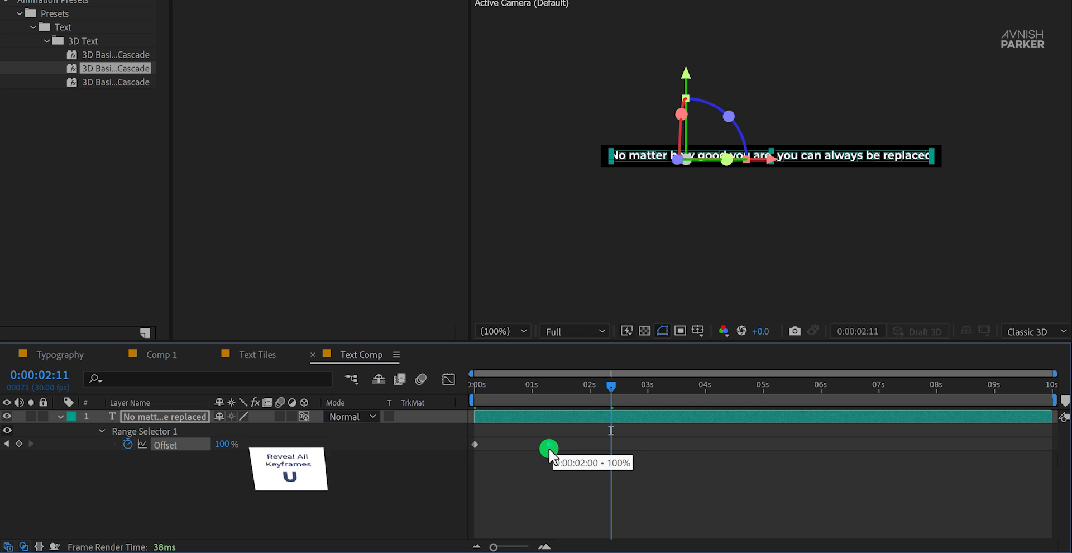
left_click_drag(549, 449, 520, 449)
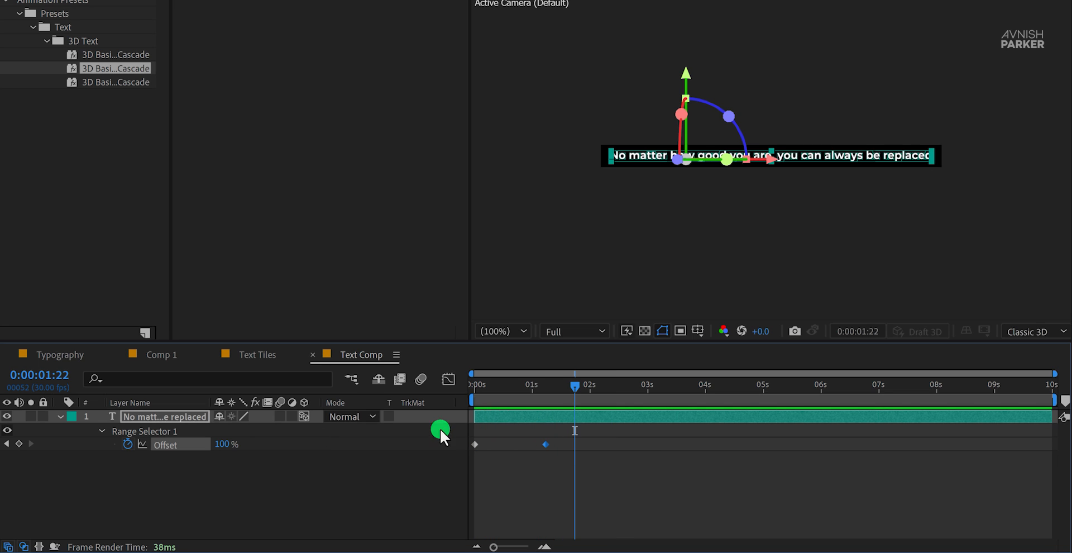
left_click(60, 354)
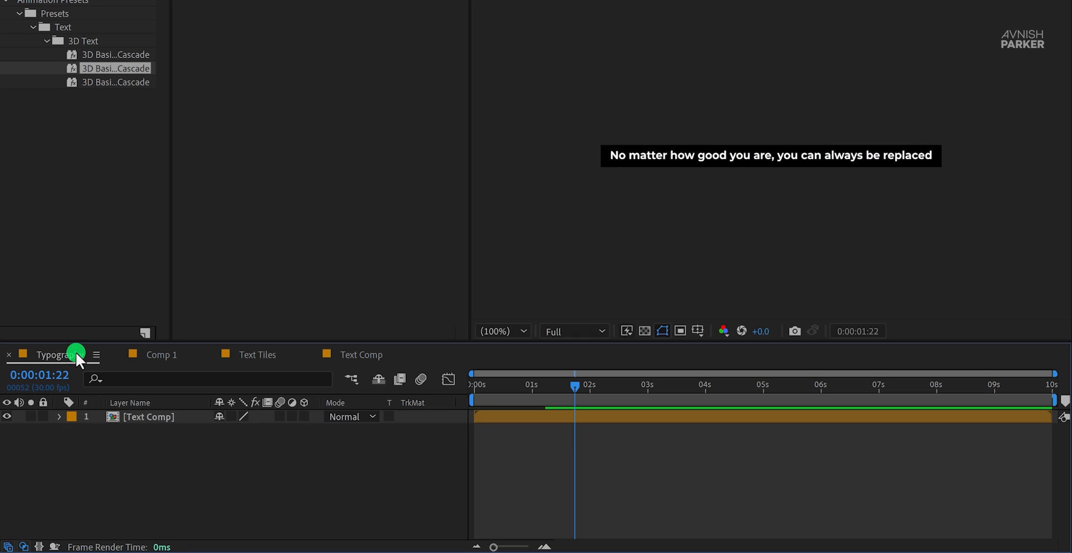
Step: Drag Comp 1's Position Z and Rotation Z end keyframes later, to about two seconds
left_click(161, 354)
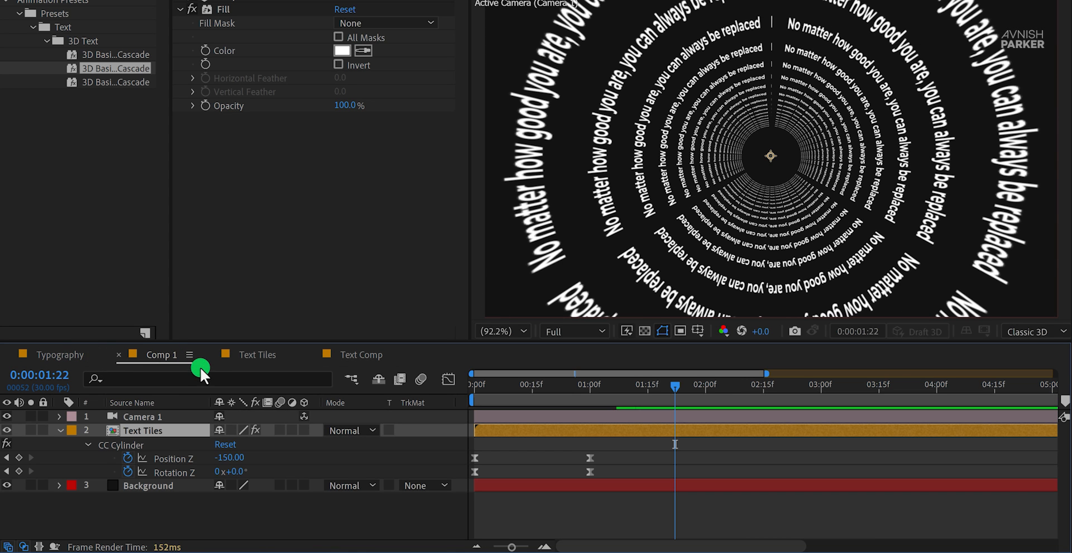
left_click(706, 386)
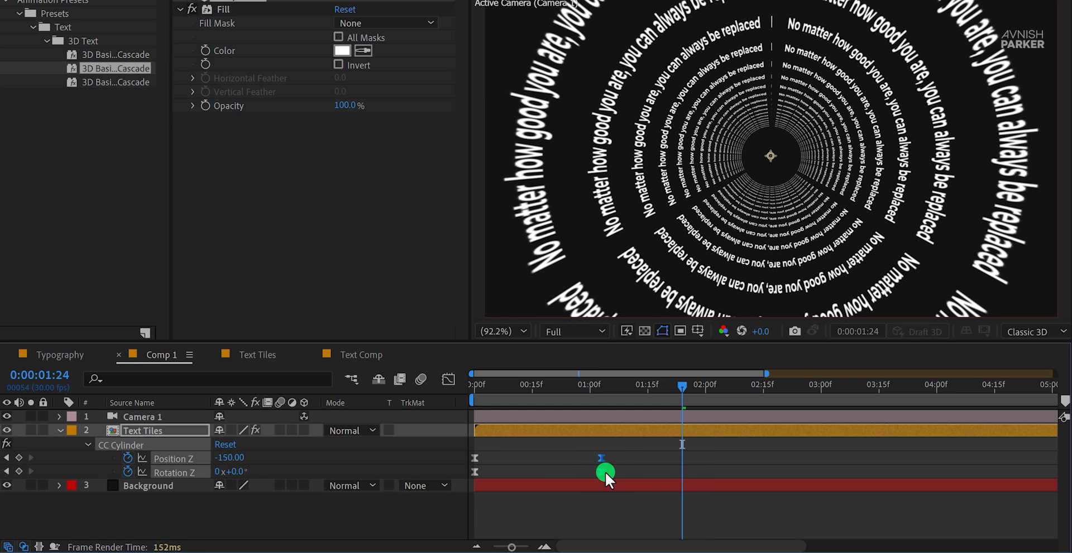
left_click_drag(606, 472, 708, 472)
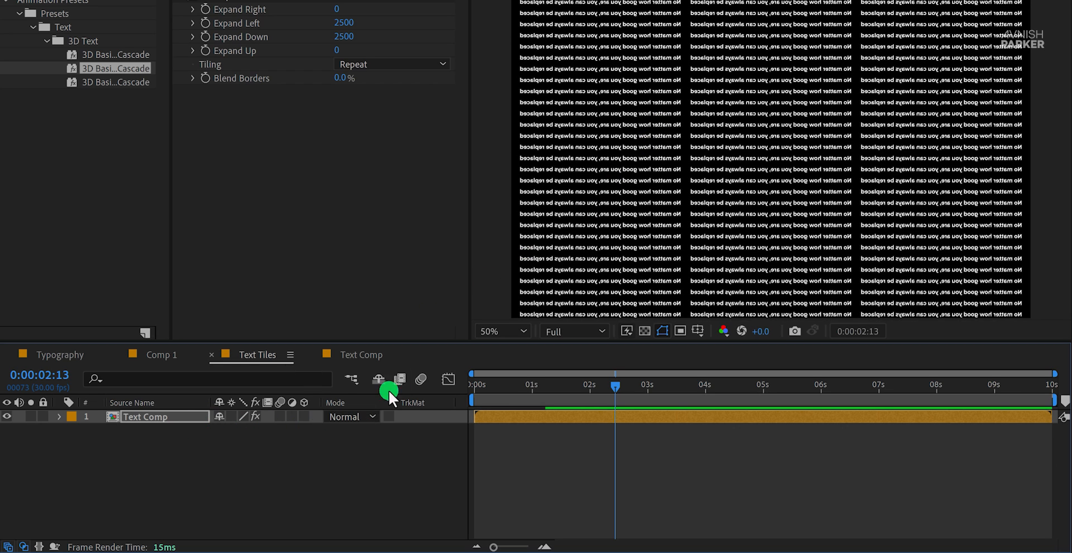
left_click(502, 331)
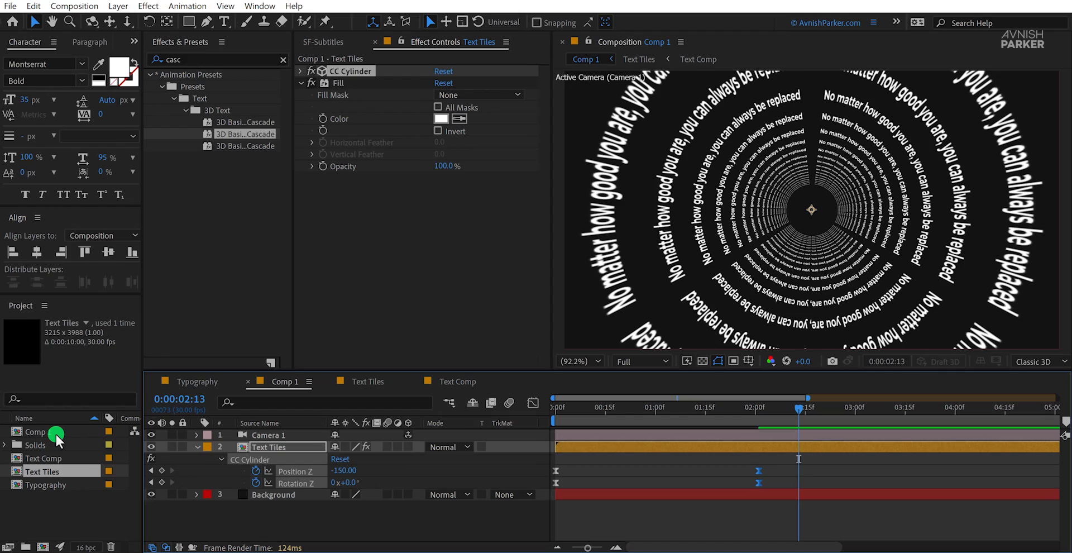
Step: Rename Comp 1 to 'Kinetic Typography' in the Project panel and open it
double_click(35, 432)
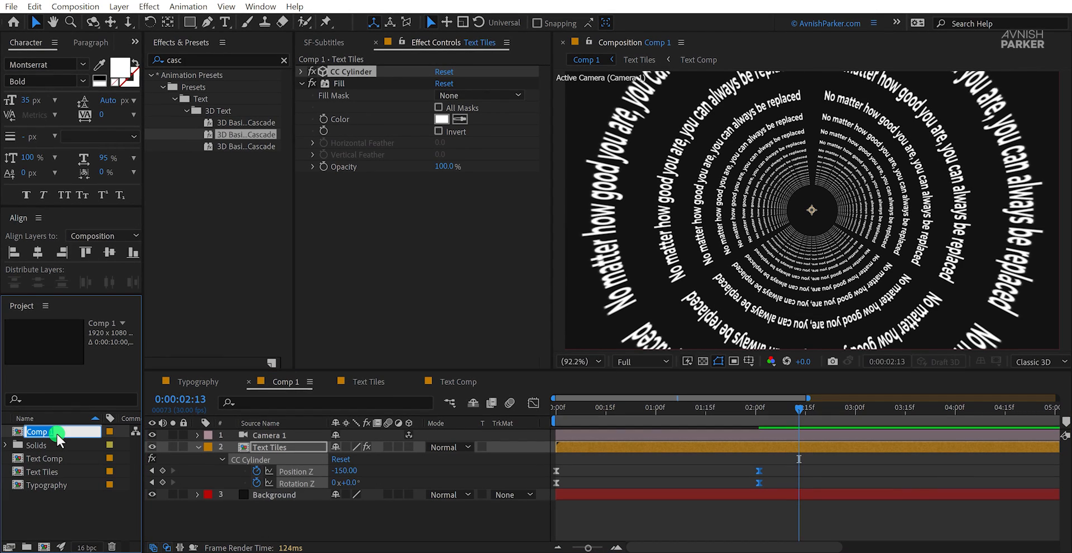
type("Kinetic Typog")
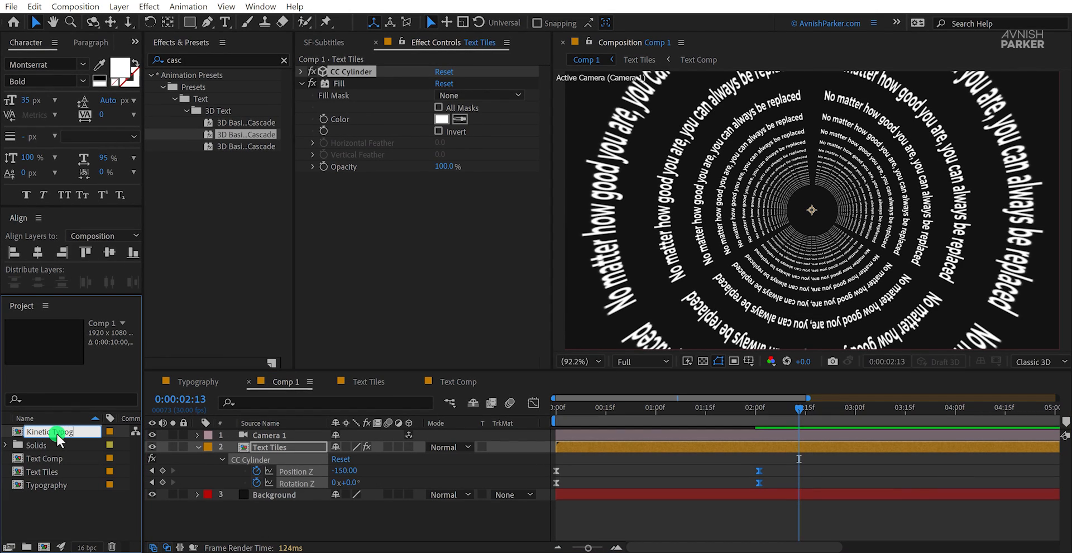
double_click(41, 431)
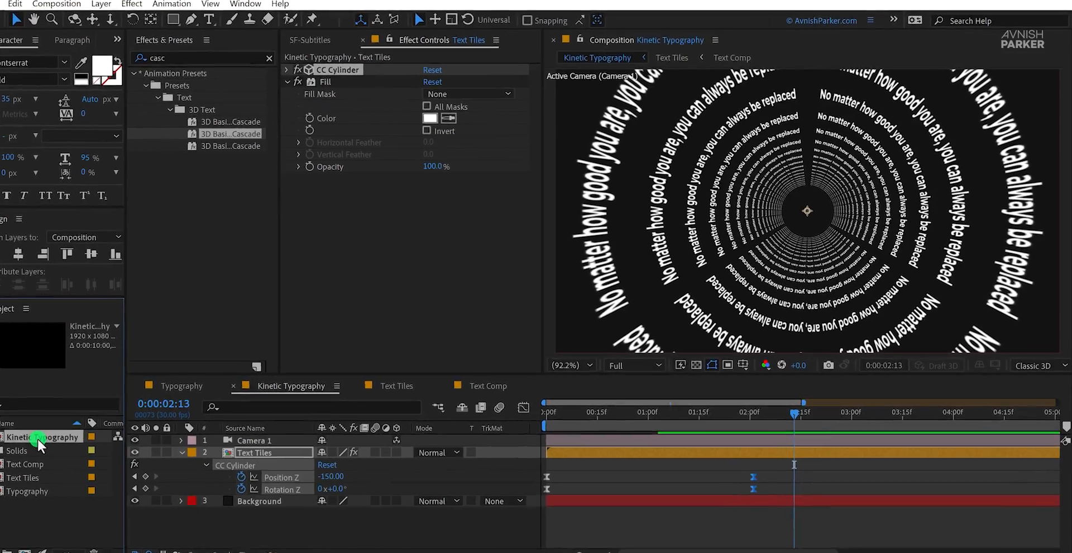